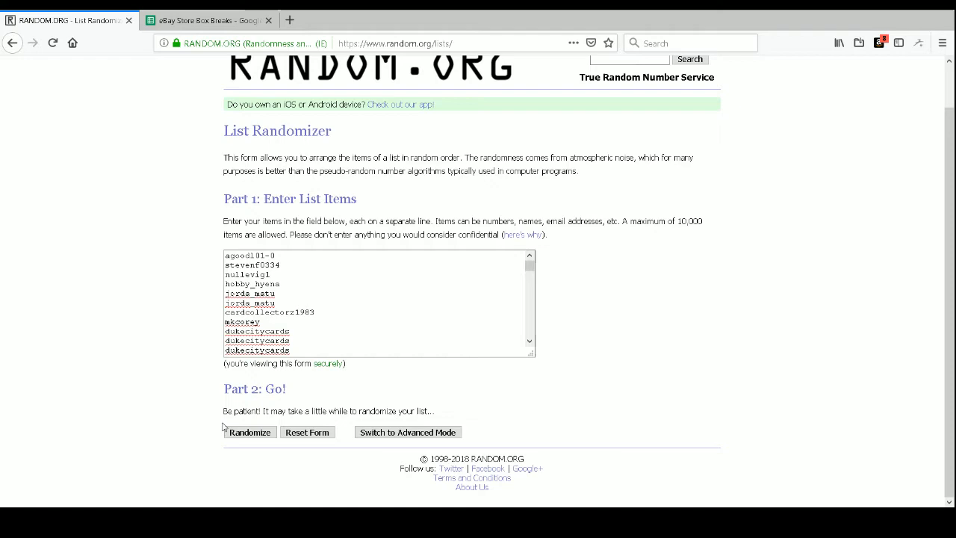
Step: Randomize the 313-entry buyer list, then reshuffle it four more times for a fresh order
{"action": "left_click", "coordinate": [249, 432]}
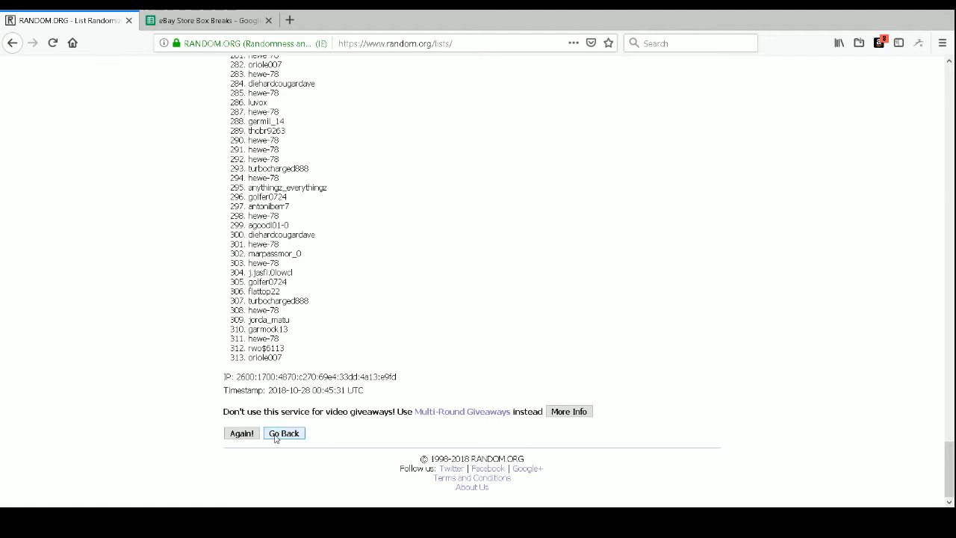
{"action": "left_click", "coordinate": [242, 433]}
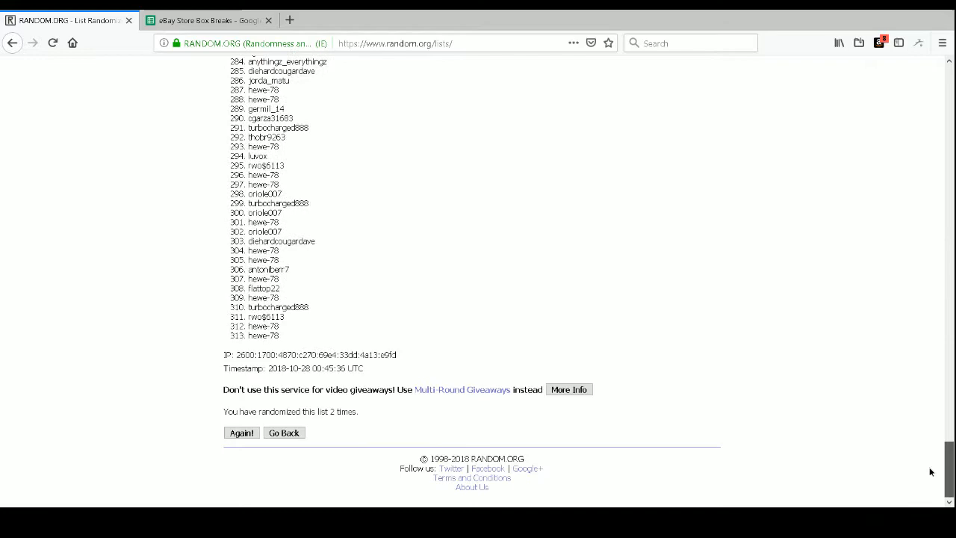
{"action": "left_click", "coordinate": [242, 433]}
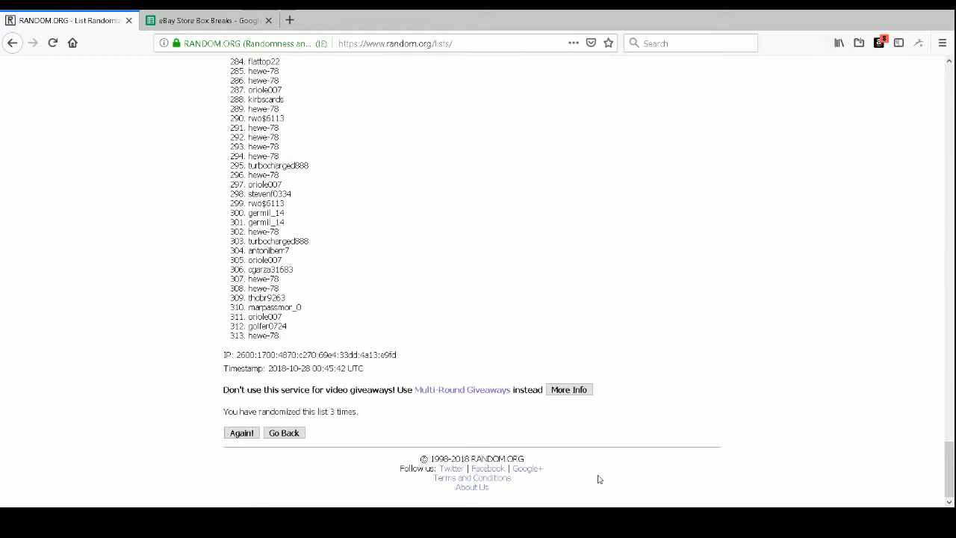
{"action": "left_click", "coordinate": [242, 433]}
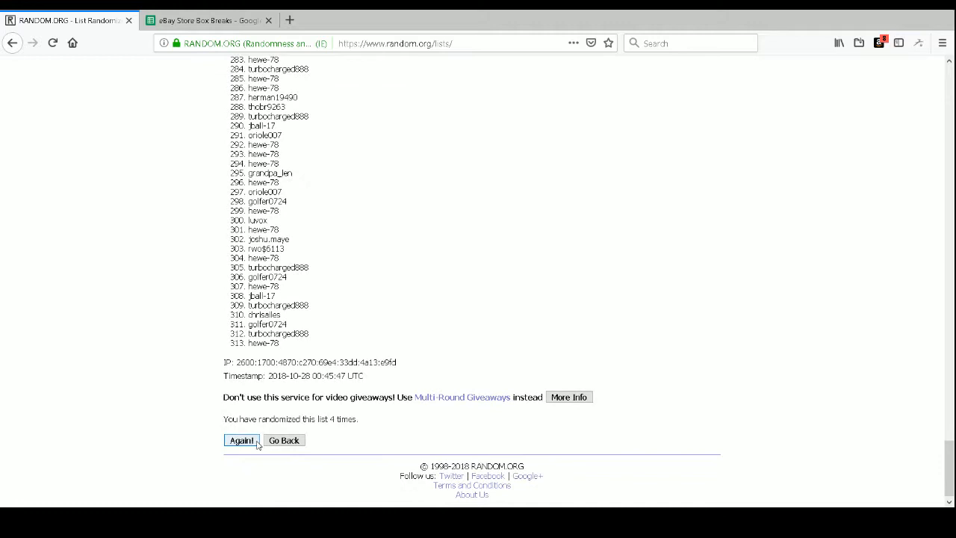
{"action": "left_click", "coordinate": [242, 439]}
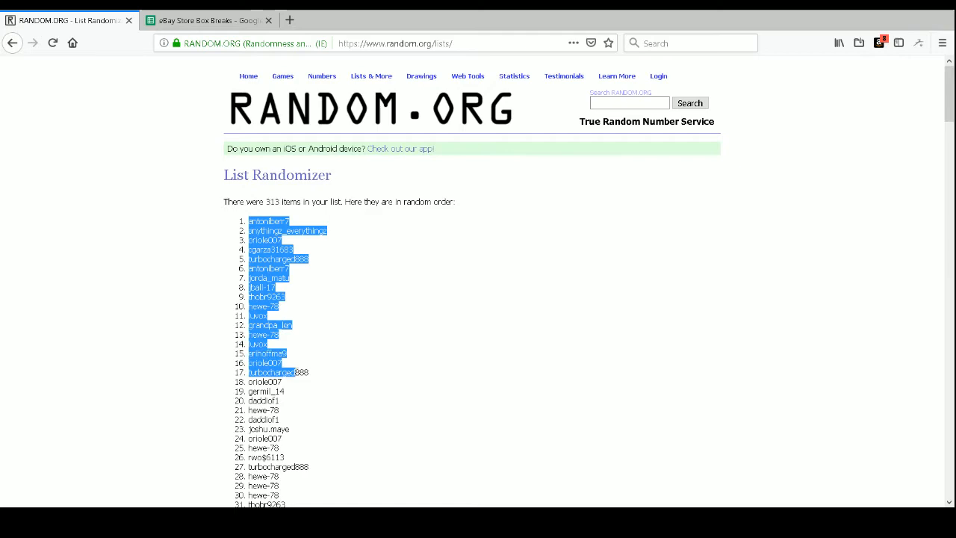
Step: Select the full shuffled list from item 1 through item 313 for copying
{"action": "scroll", "scroll_direction": "down", "scroll_amount": 3}
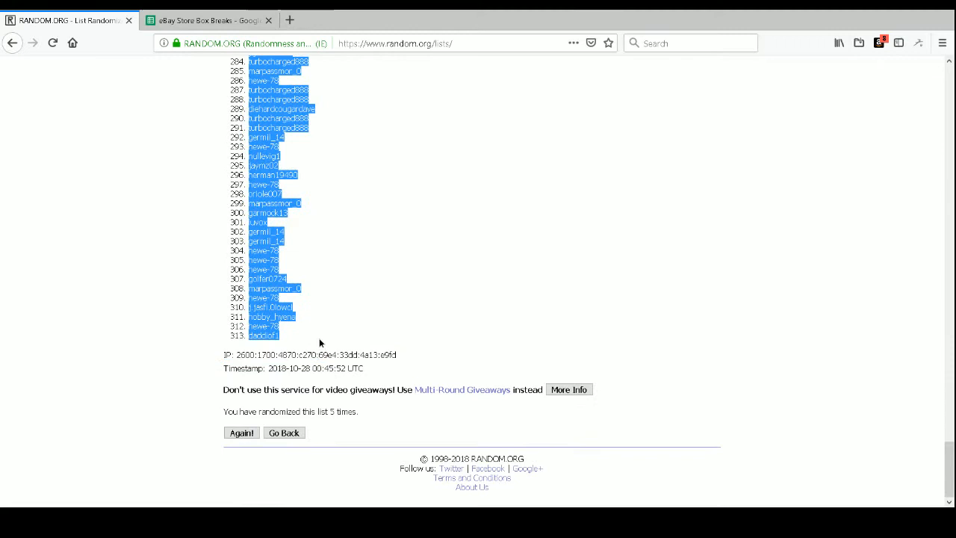
{"action": "left_click", "coordinate": [209, 21]}
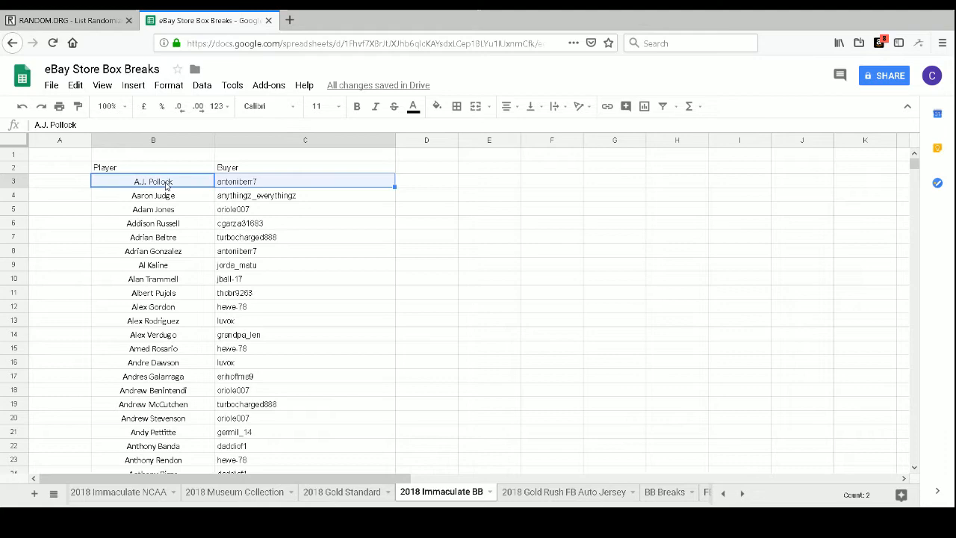
Step: Scroll down through the pasted 313-row Player/Buyer table toward Zack Granite
{"action": "scroll", "scroll_direction": "down", "scroll_amount": 3}
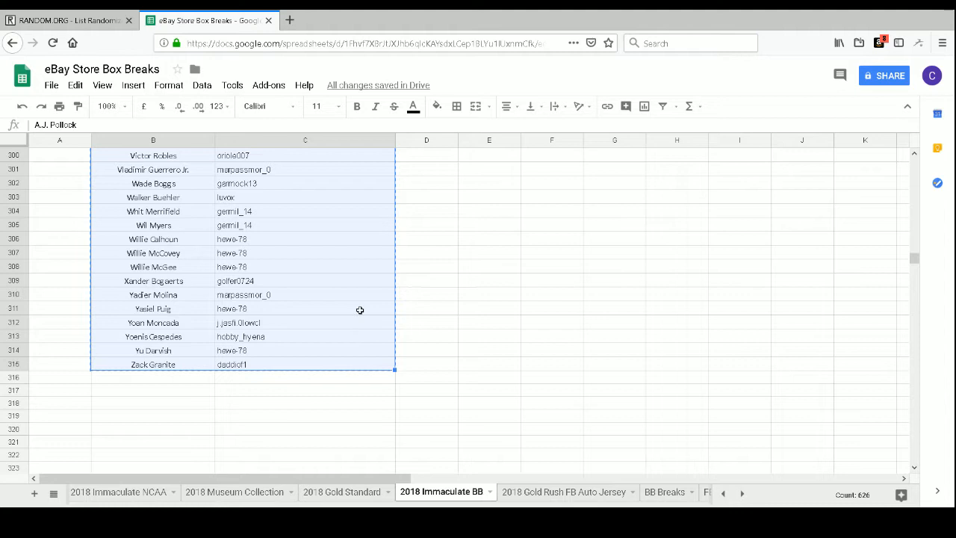
{"action": "mouse_move", "coordinate": [472, 202]}
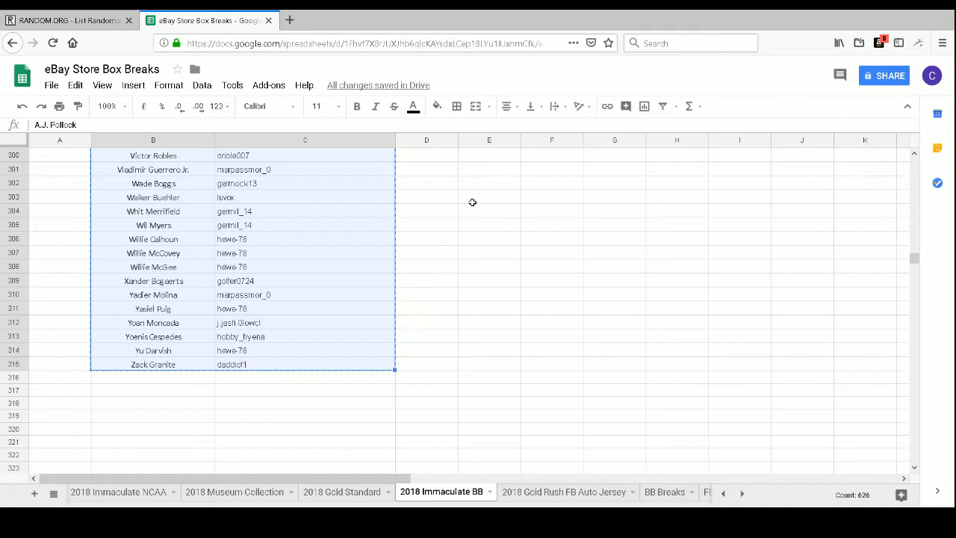
{"action": "mouse_move", "coordinate": [893, 277]}
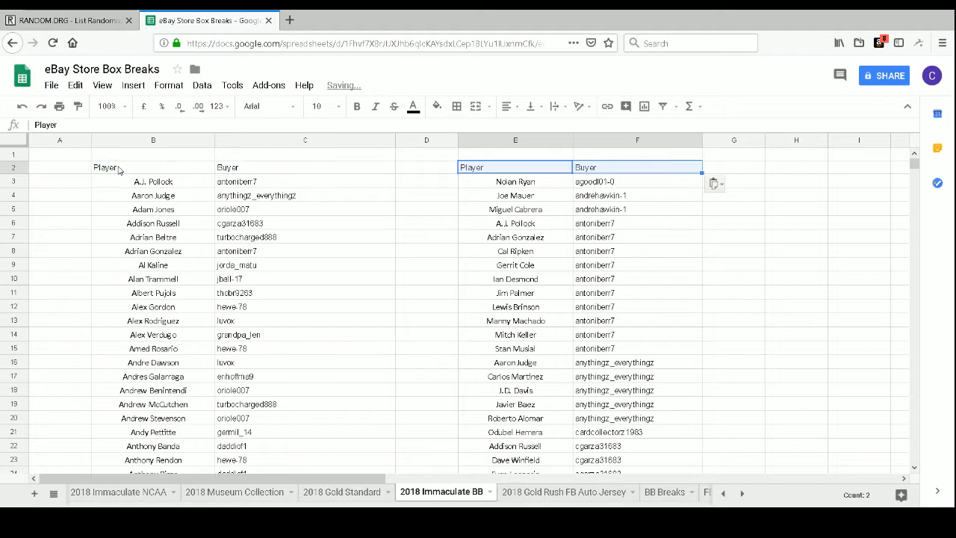
Step: Select both Player/Buyer tables to set font size 14 and bold
{"action": "left_click", "coordinate": [320, 105]}
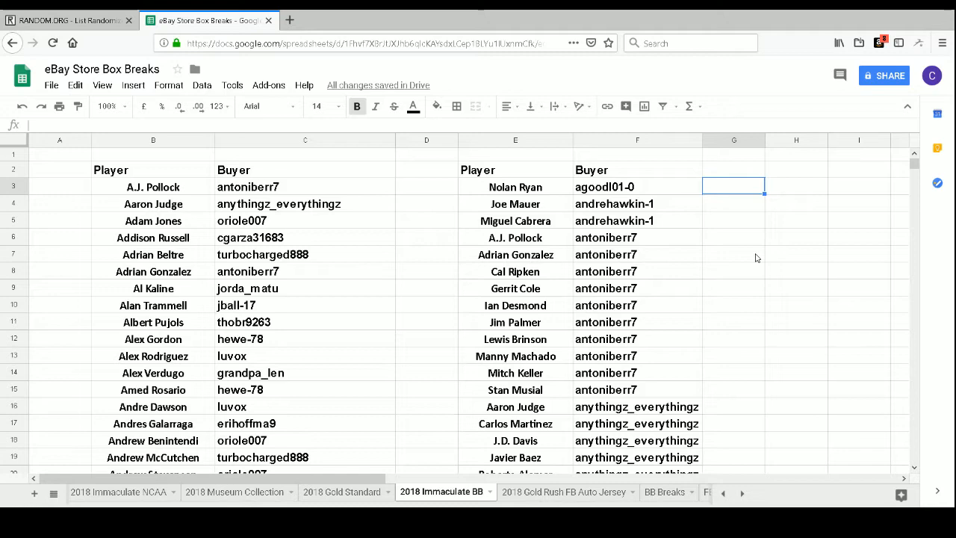
{"action": "scroll", "scroll_direction": "down", "scroll_amount": 3}
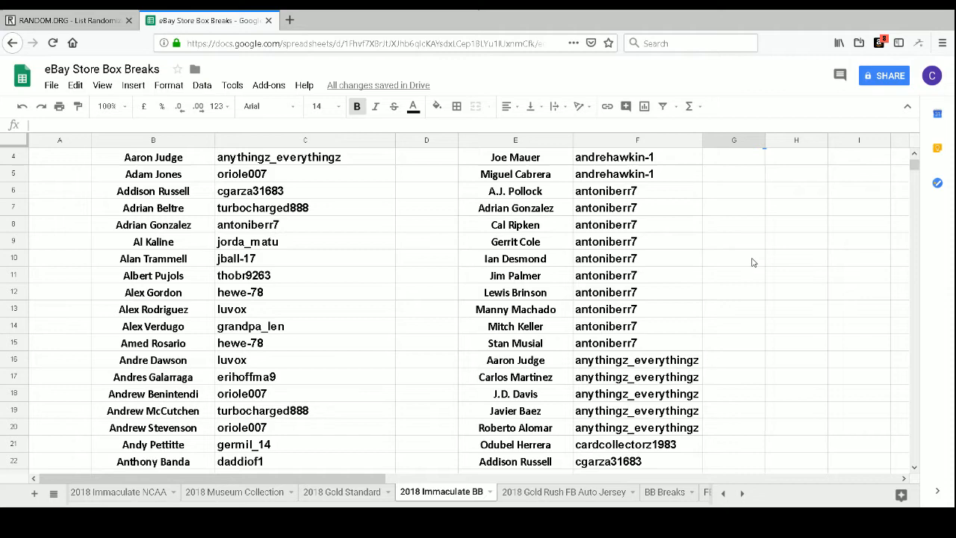
{"action": "scroll", "scroll_direction": "down", "scroll_amount": 3}
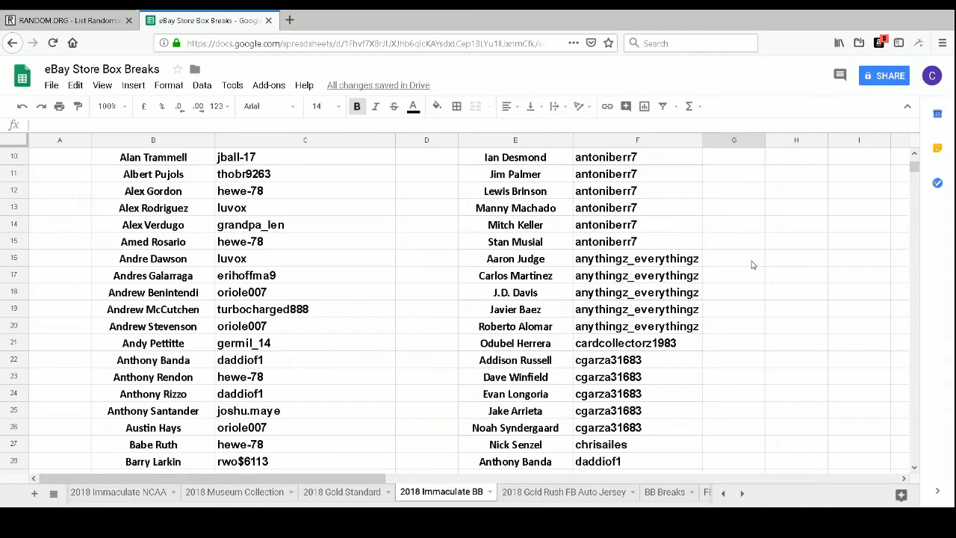
{"action": "scroll", "scroll_direction": "down", "scroll_amount": 3}
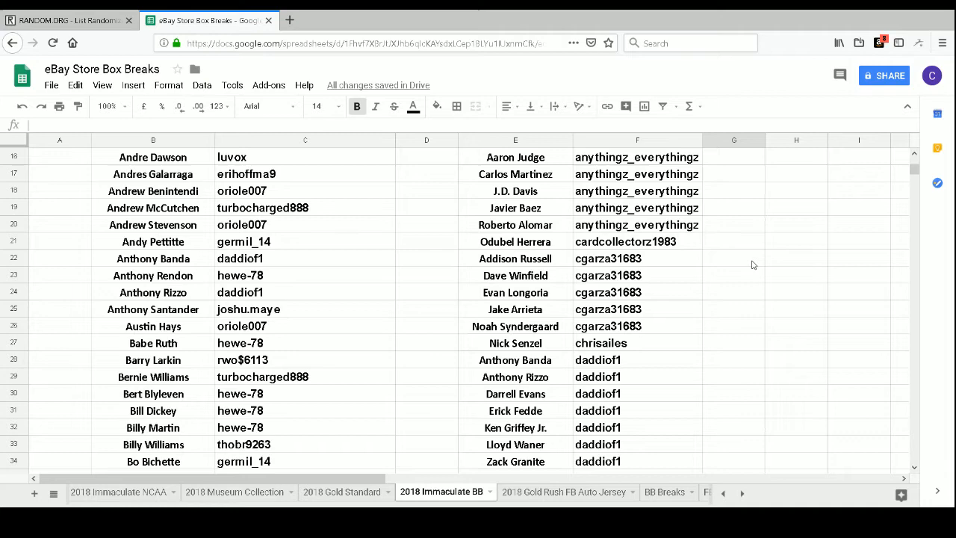
{"action": "scroll", "scroll_direction": "down", "scroll_amount": 3}
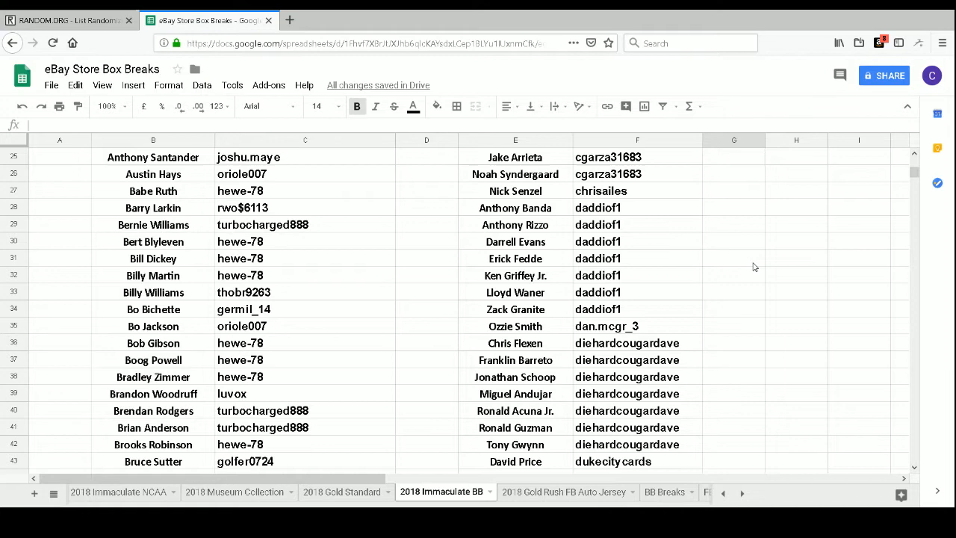
{"action": "scroll", "scroll_direction": "down", "scroll_amount": 3}
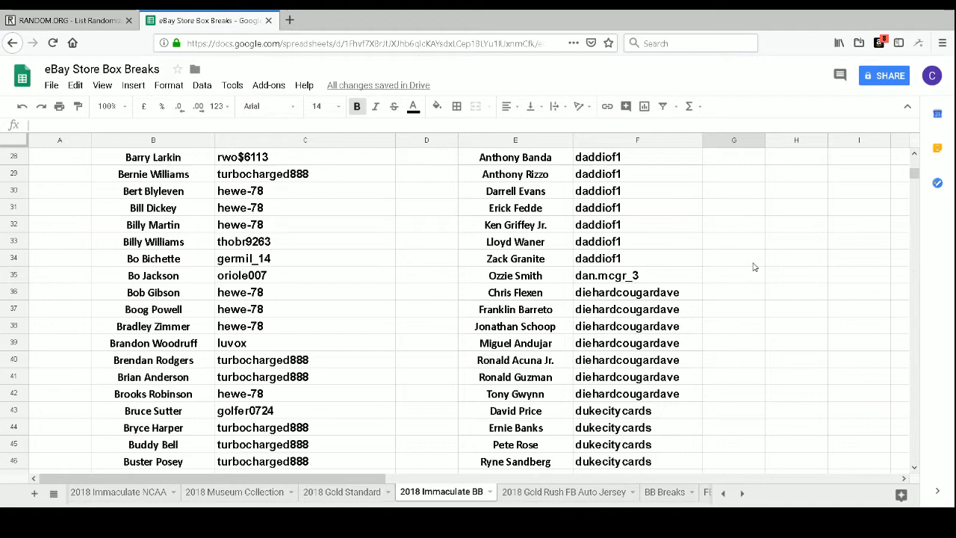
{"action": "scroll", "scroll_direction": "down", "scroll_amount": 3}
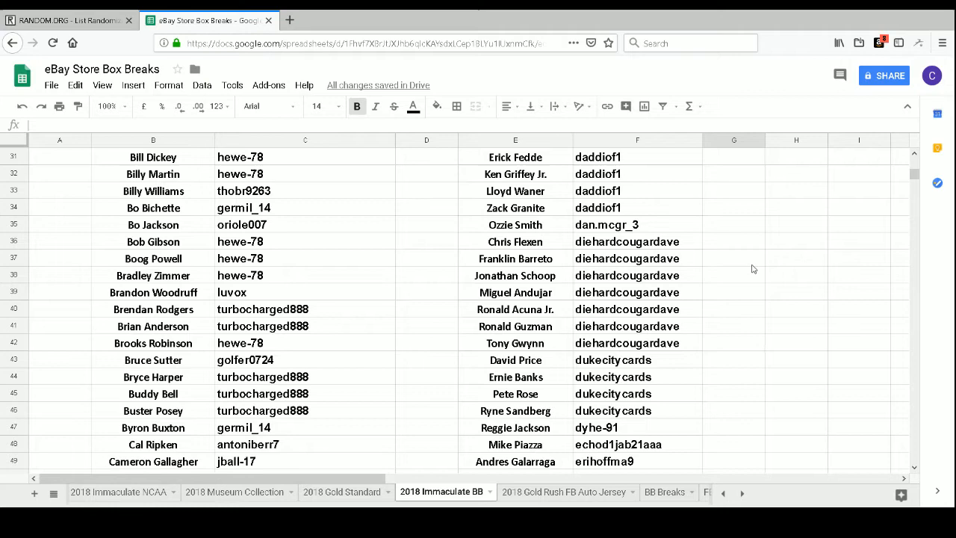
{"action": "scroll", "scroll_direction": "down", "scroll_amount": 3}
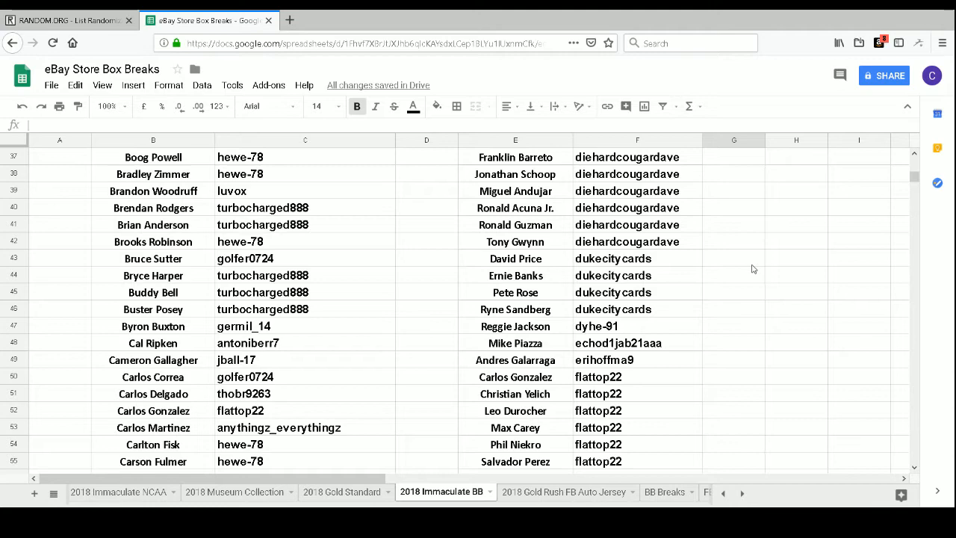
{"action": "scroll", "scroll_direction": "down", "scroll_amount": 3}
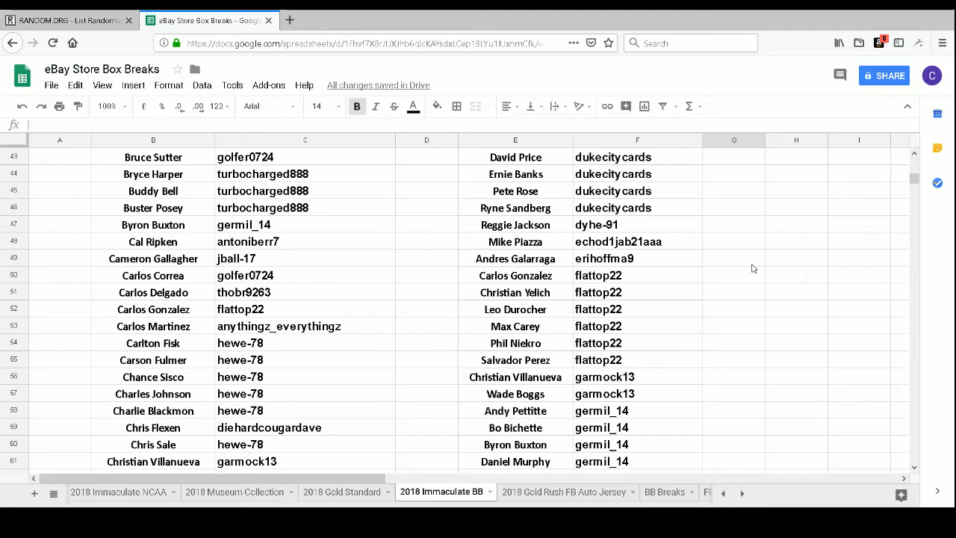
{"action": "scroll", "scroll_direction": "down", "scroll_amount": 3}
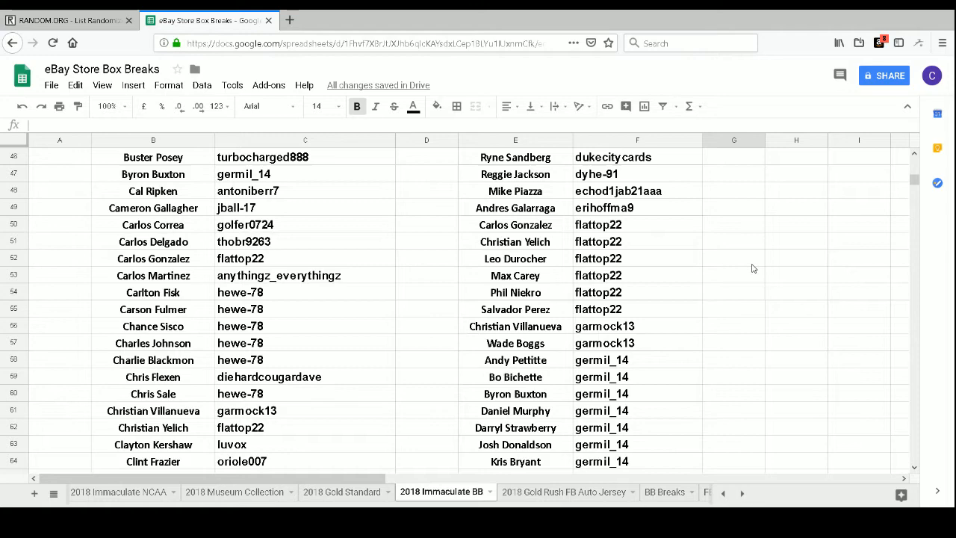
{"action": "scroll", "scroll_direction": "down", "scroll_amount": 3}
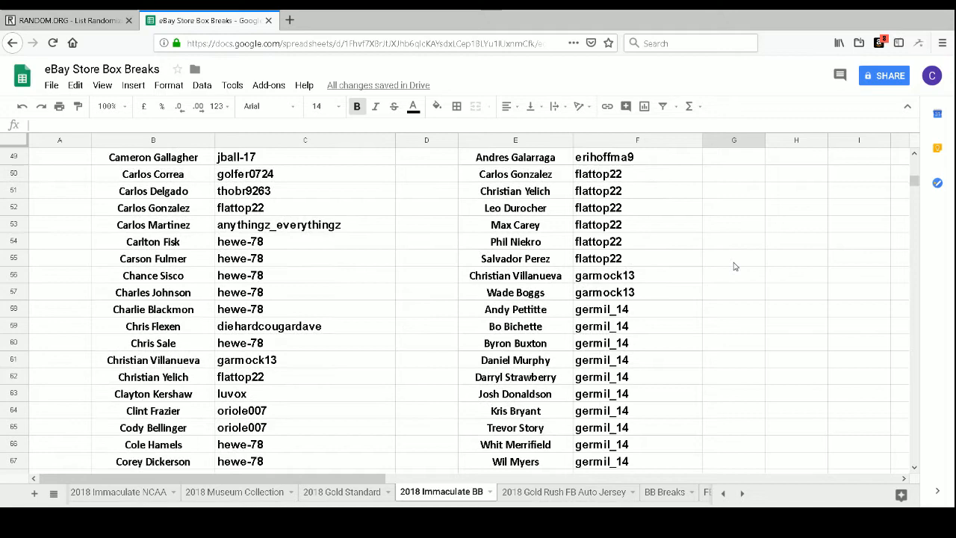
{"action": "scroll", "scroll_direction": "down", "scroll_amount": 3}
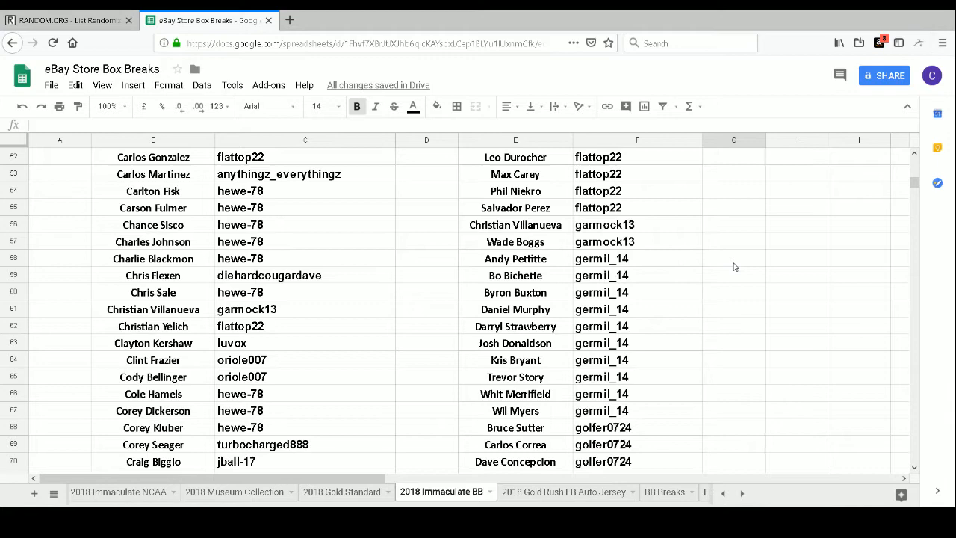
{"action": "scroll", "scroll_direction": "down", "scroll_amount": 3}
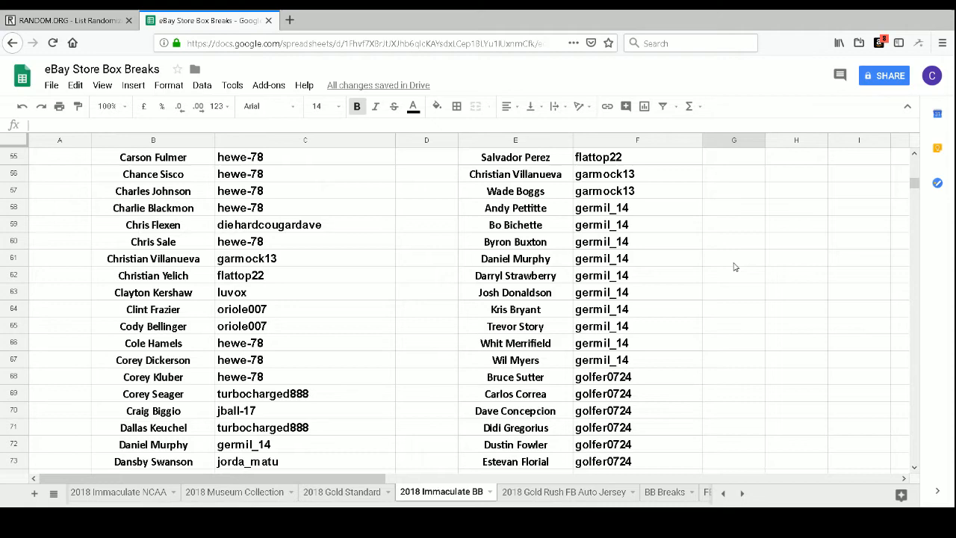
{"action": "scroll", "scroll_direction": "down", "scroll_amount": 3}
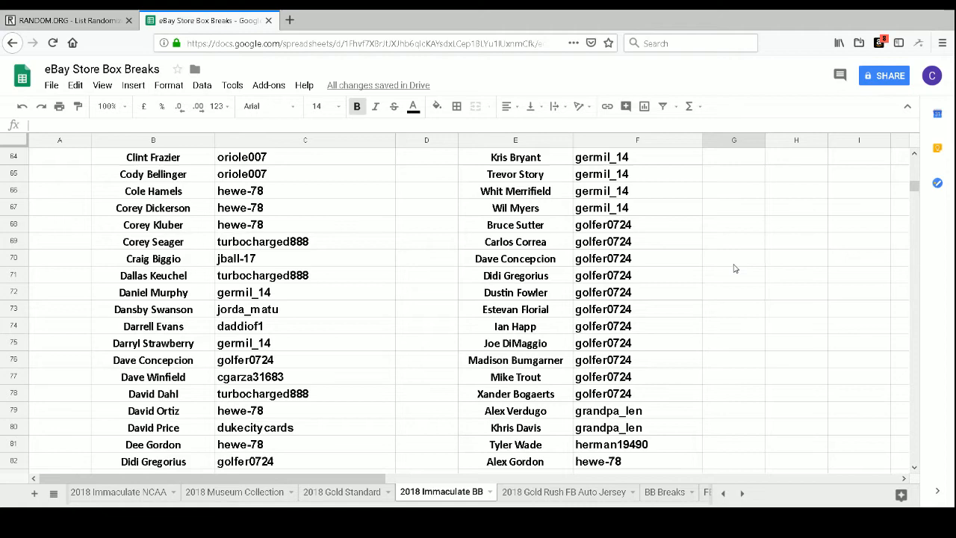
{"action": "scroll", "scroll_direction": "down", "scroll_amount": 3}
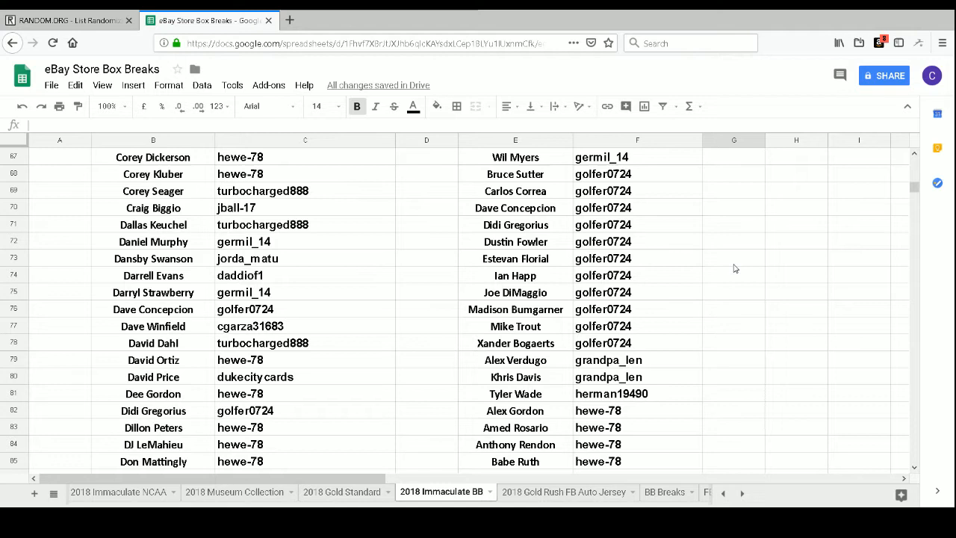
{"action": "scroll", "scroll_direction": "down", "scroll_amount": 3}
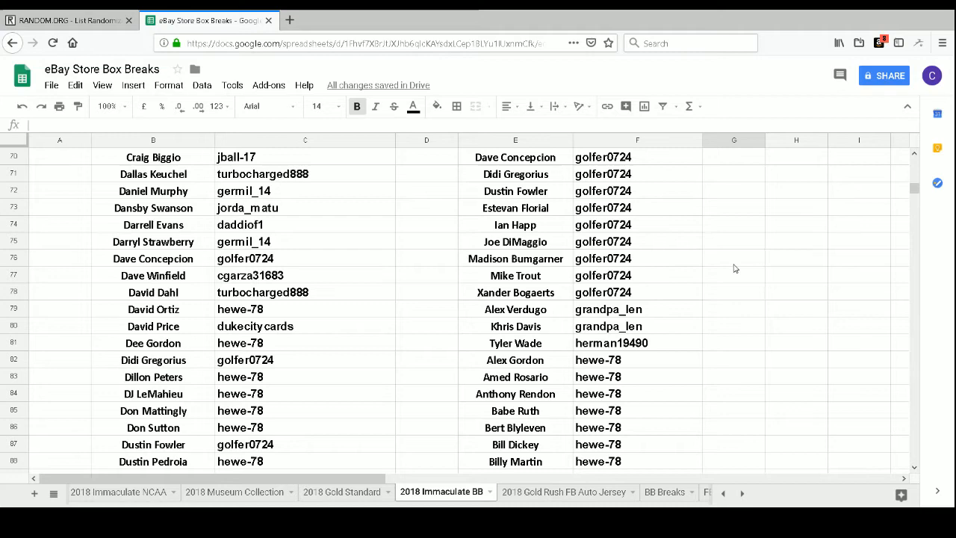
{"action": "scroll", "scroll_direction": "down", "scroll_amount": 3}
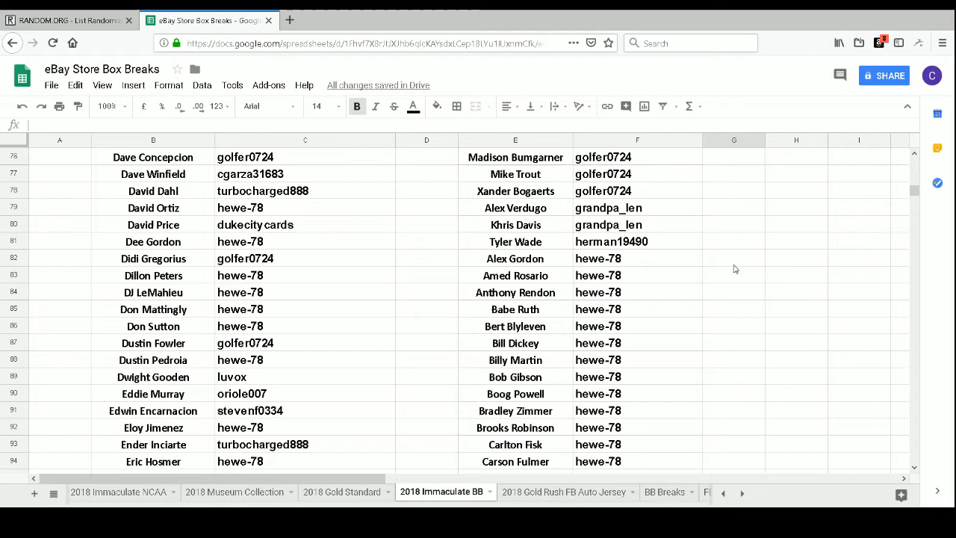
{"action": "scroll", "scroll_direction": "down", "scroll_amount": 3}
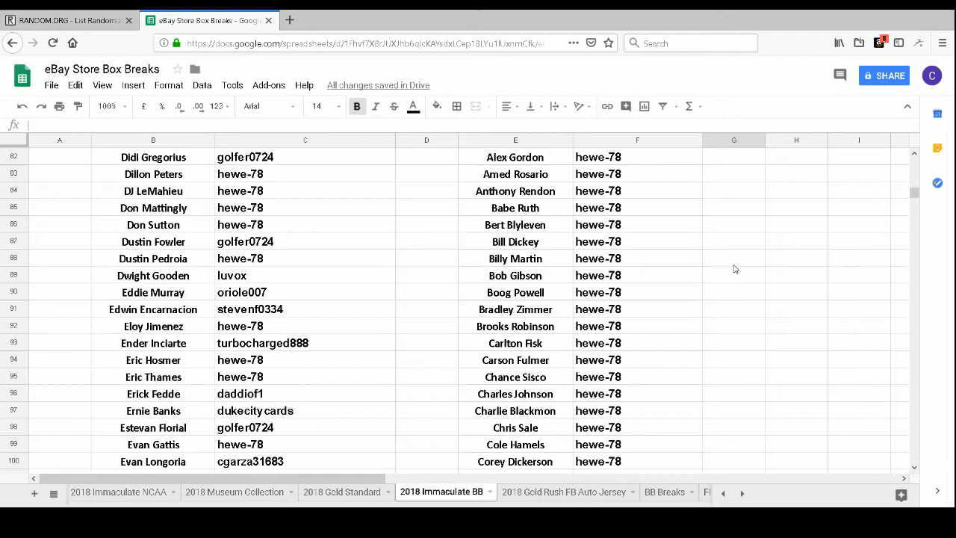
{"action": "scroll", "scroll_direction": "down", "scroll_amount": 3}
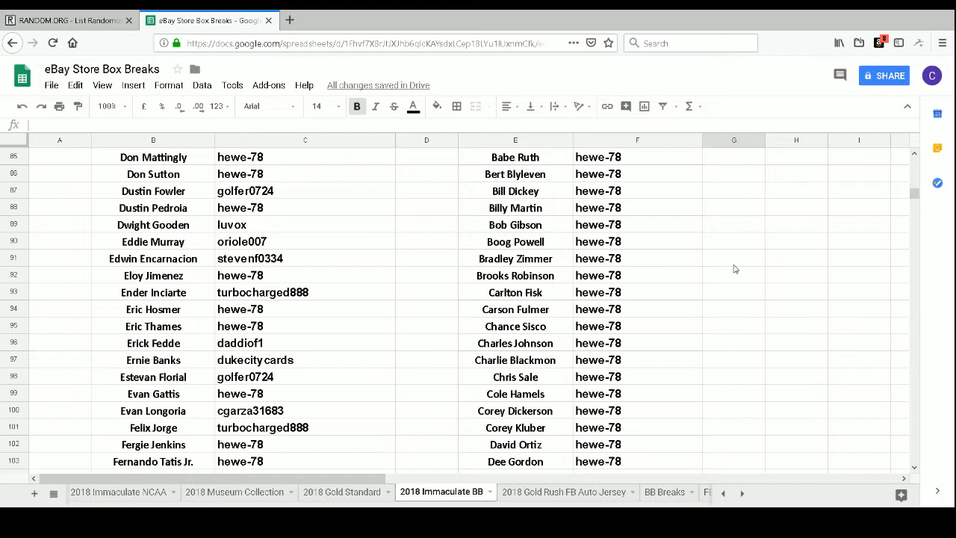
{"action": "scroll", "scroll_direction": "down", "scroll_amount": 3}
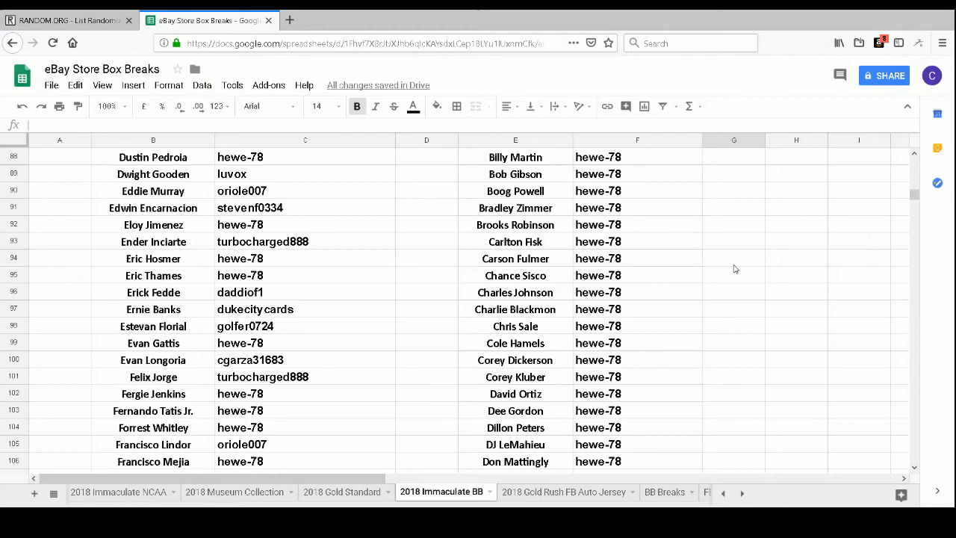
{"action": "scroll", "scroll_direction": "down", "scroll_amount": 3}
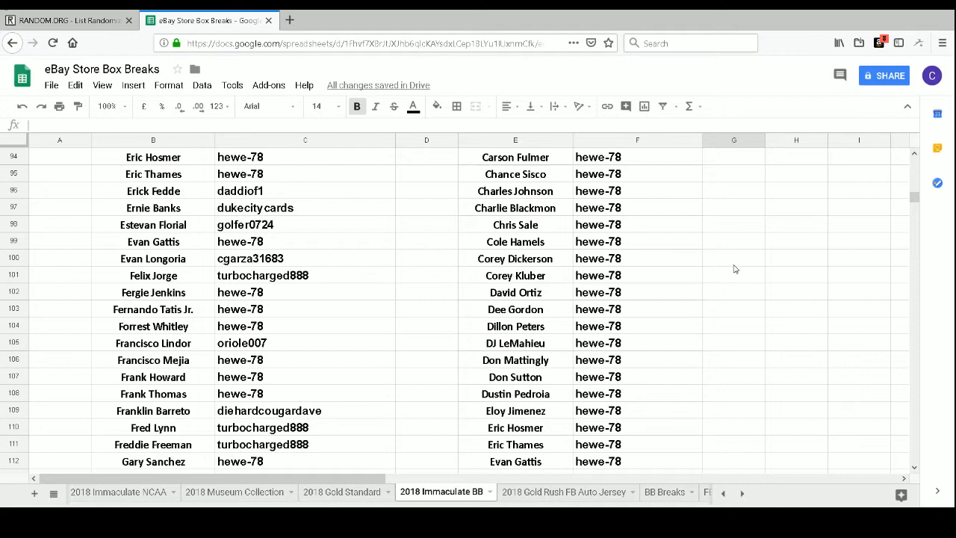
{"action": "scroll", "scroll_direction": "down", "scroll_amount": 3}
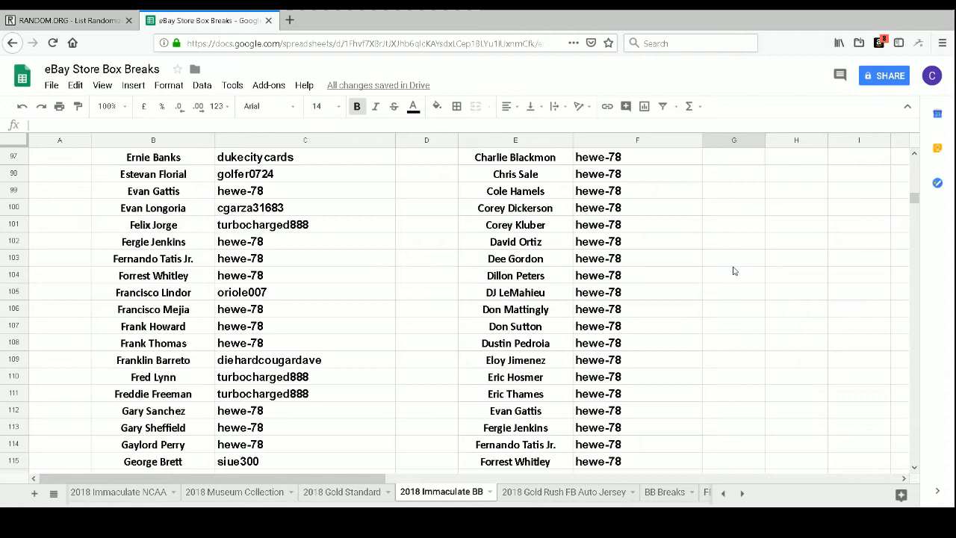
{"action": "scroll", "scroll_direction": "down", "scroll_amount": 3}
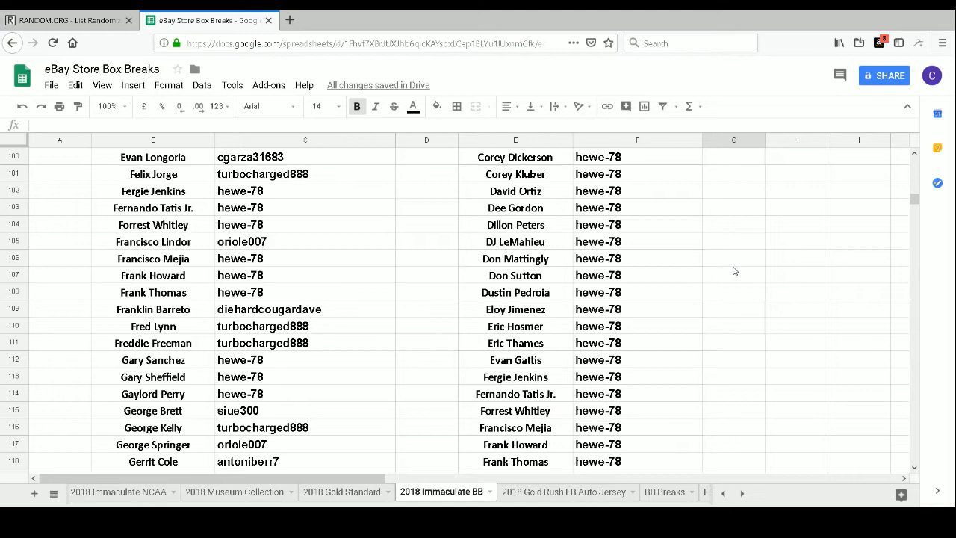
{"action": "scroll", "scroll_direction": "down", "scroll_amount": 3}
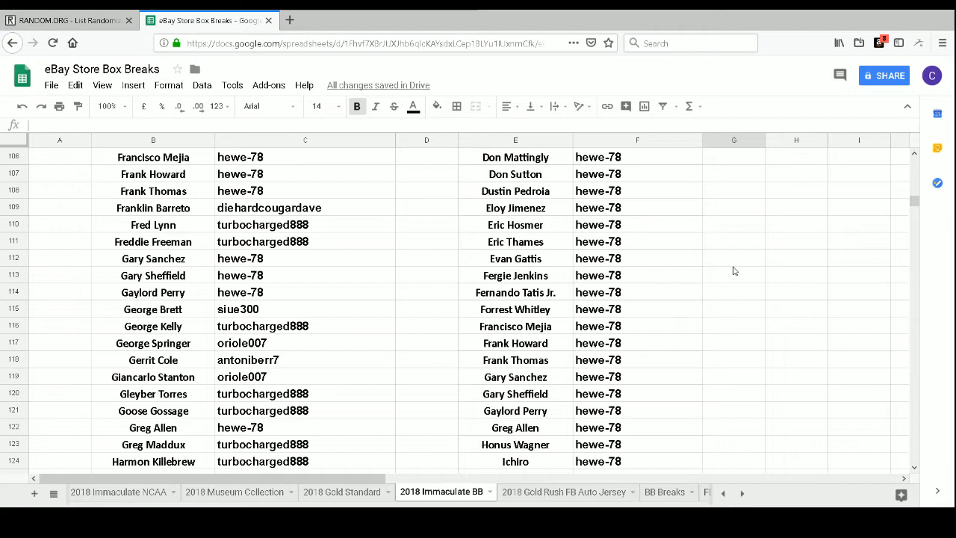
{"action": "scroll", "scroll_direction": "down", "scroll_amount": 3}
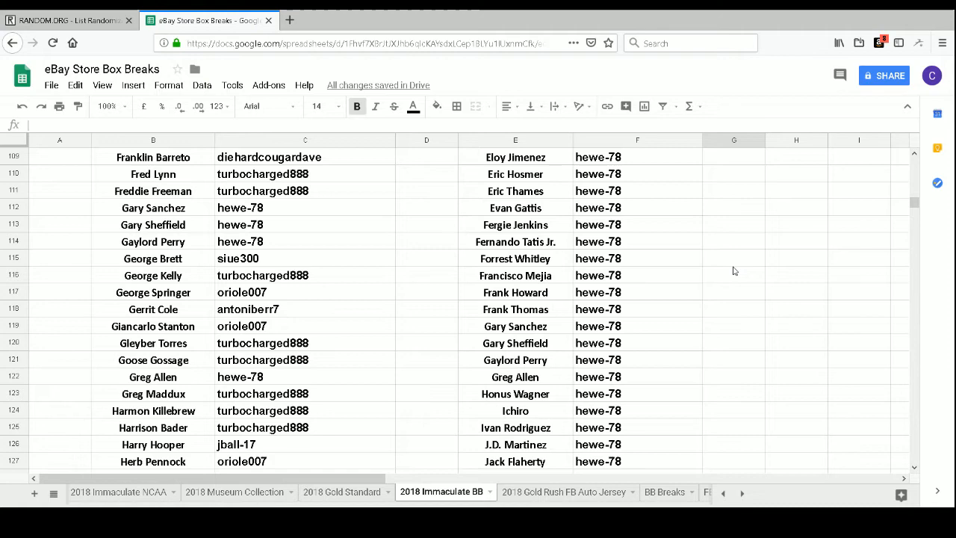
{"action": "scroll", "scroll_direction": "down", "scroll_amount": 3}
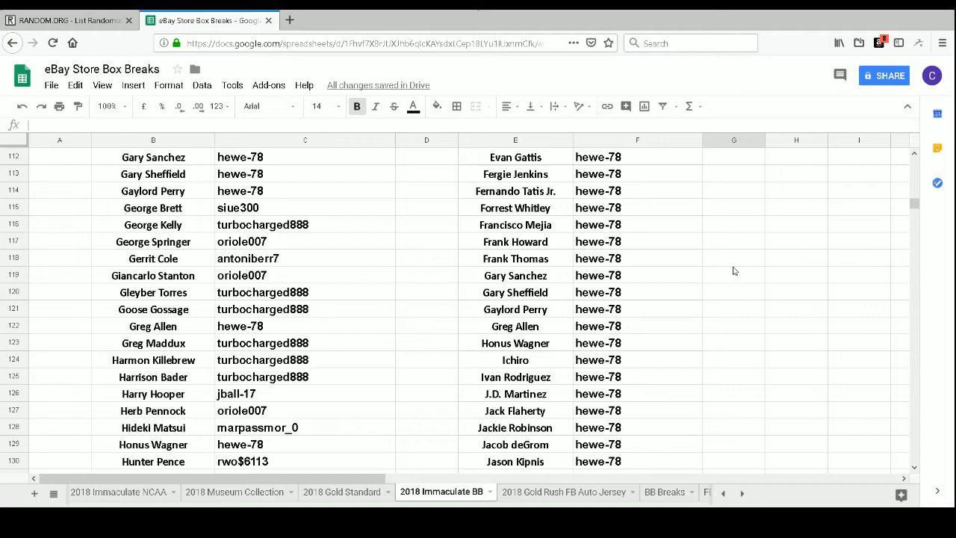
{"action": "scroll", "scroll_direction": "down", "scroll_amount": 3}
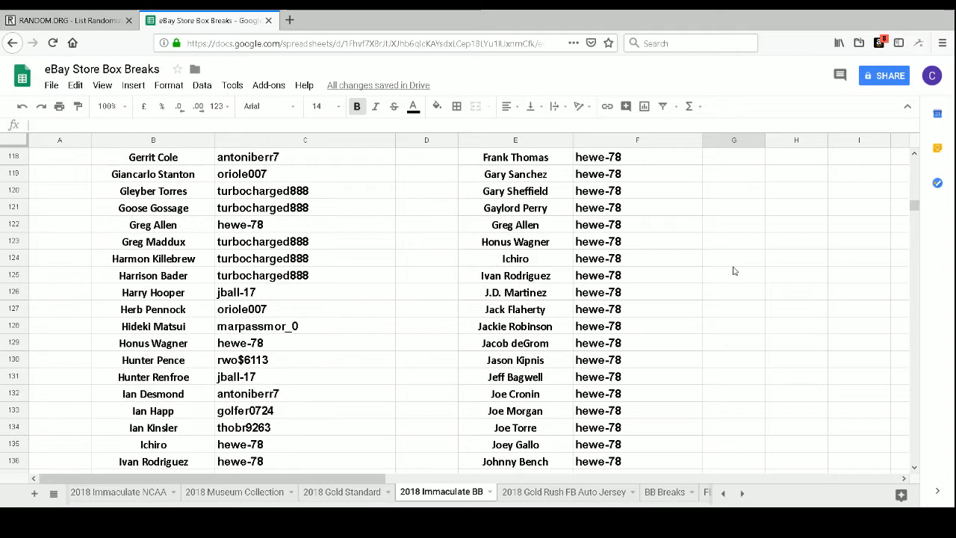
{"action": "scroll", "scroll_direction": "down", "scroll_amount": 3}
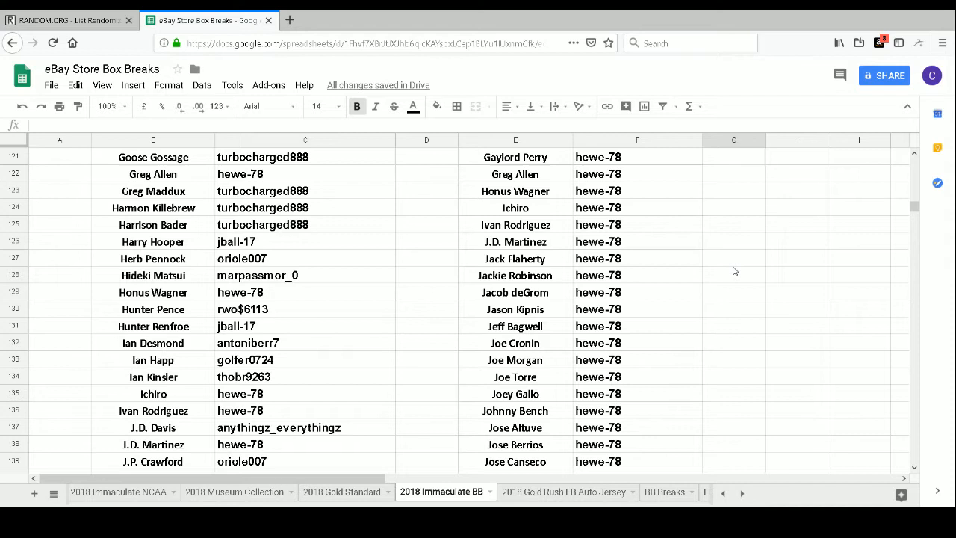
{"action": "scroll", "scroll_direction": "down", "scroll_amount": 3}
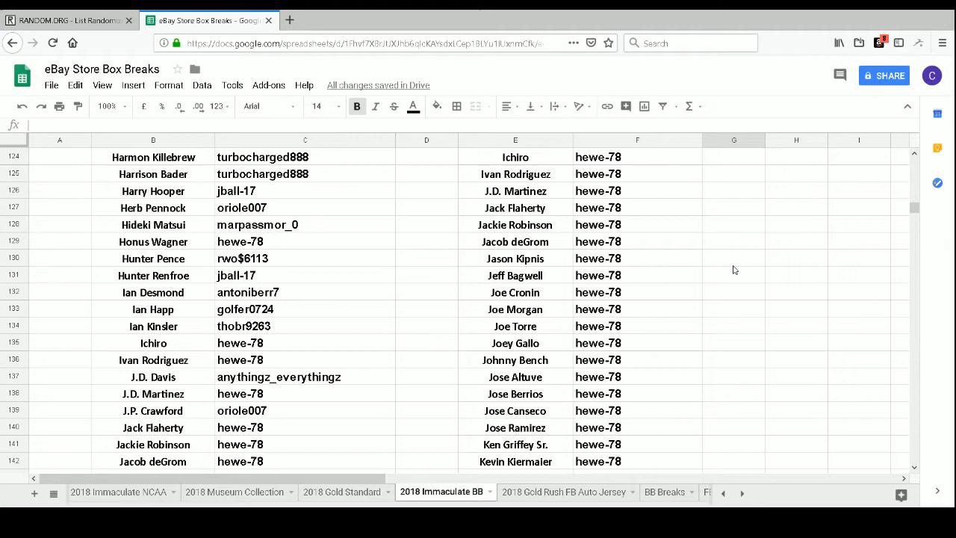
{"action": "scroll", "scroll_direction": "down", "scroll_amount": 3}
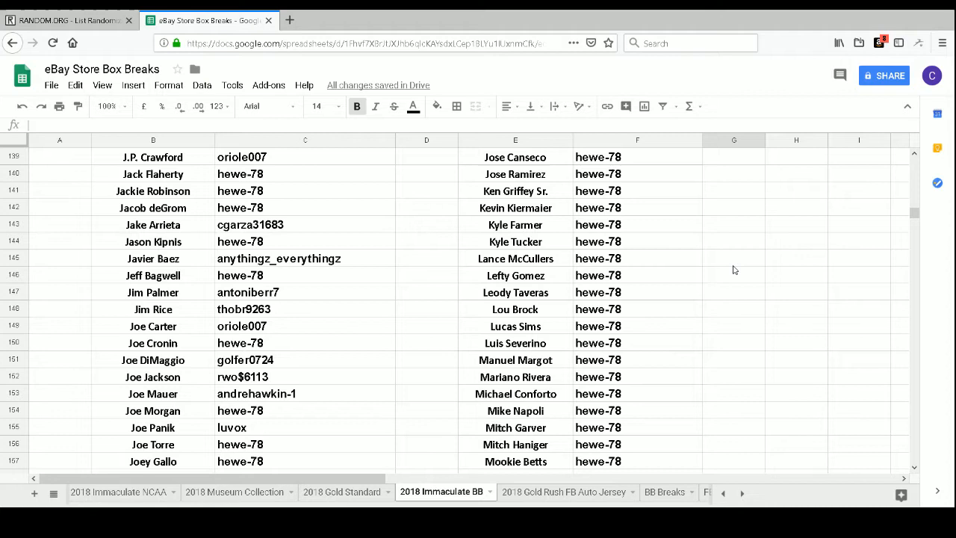
{"action": "scroll", "scroll_direction": "down", "scroll_amount": 3}
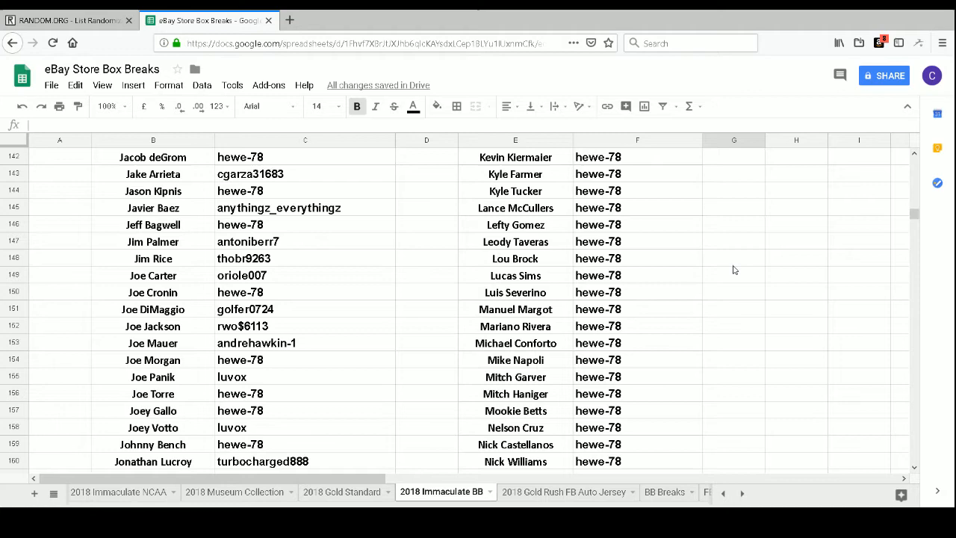
{"action": "scroll", "scroll_direction": "down", "scroll_amount": 3}
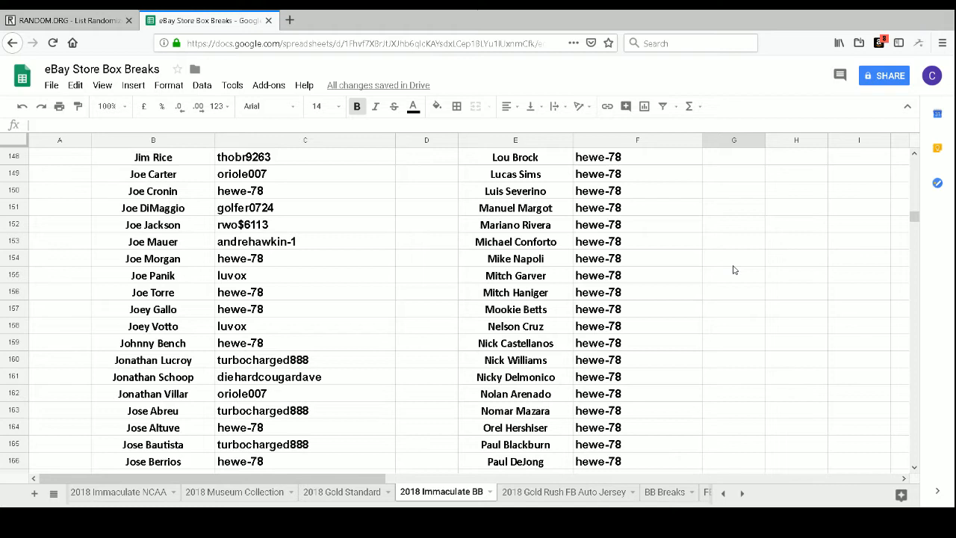
{"action": "scroll", "scroll_direction": "down", "scroll_amount": 3}
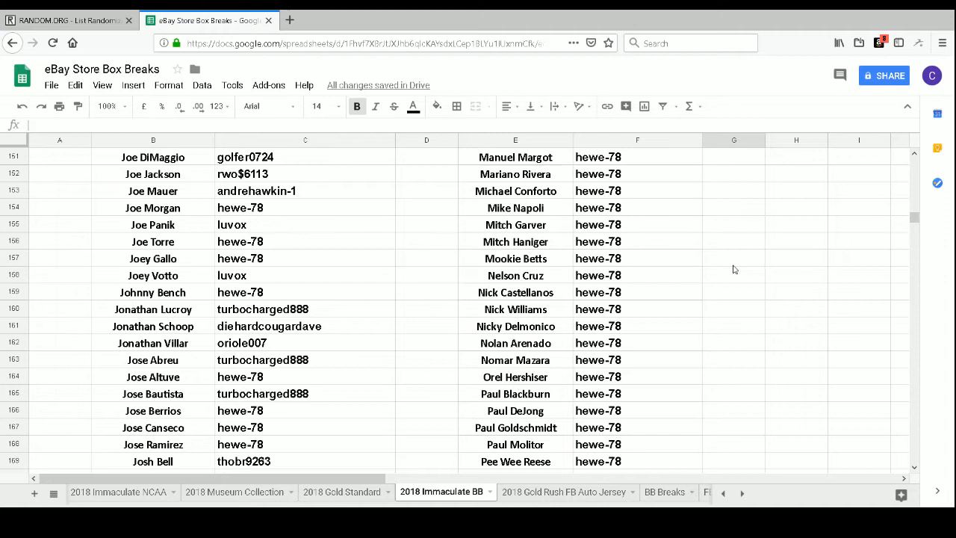
{"action": "scroll", "scroll_direction": "down", "scroll_amount": 3}
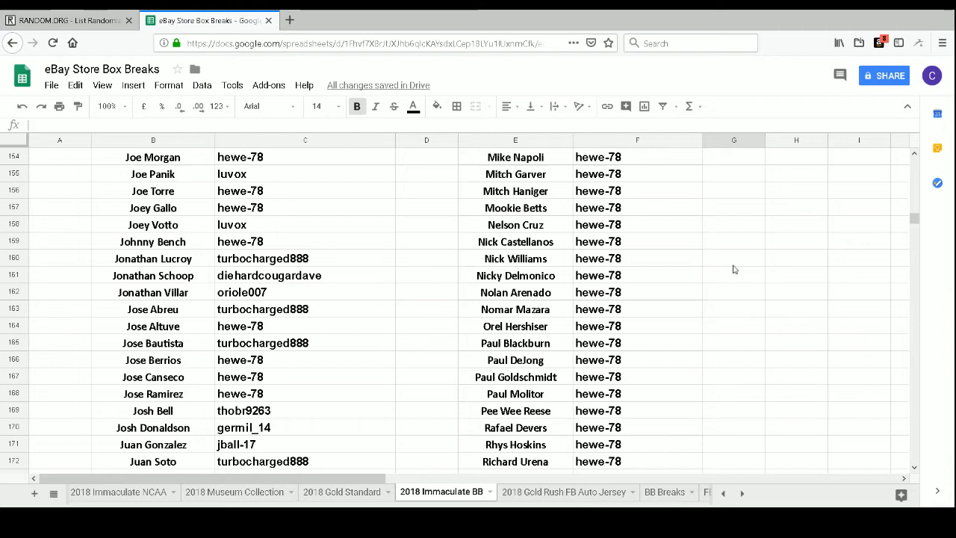
{"action": "scroll", "scroll_direction": "down", "scroll_amount": 3}
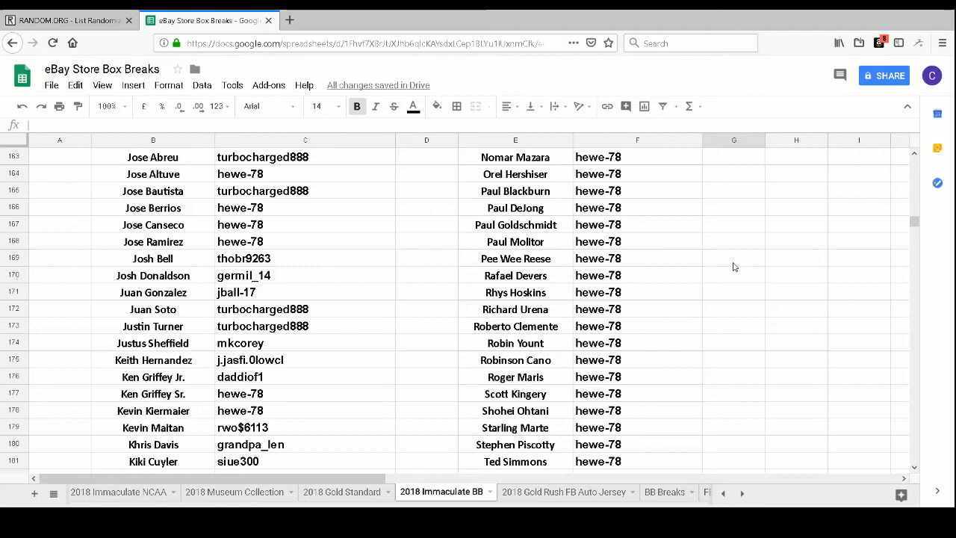
{"action": "scroll", "scroll_direction": "down", "scroll_amount": 3}
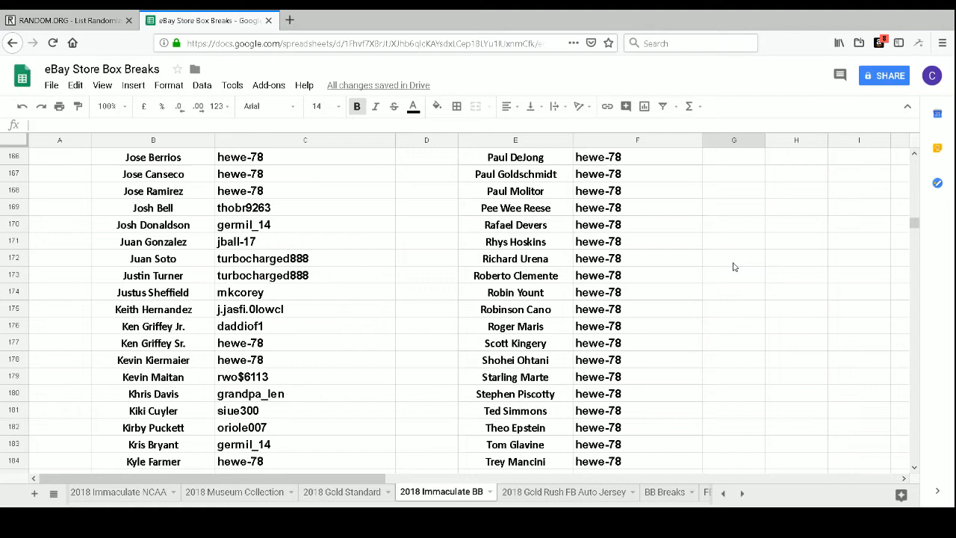
{"action": "scroll", "scroll_direction": "down", "scroll_amount": 3}
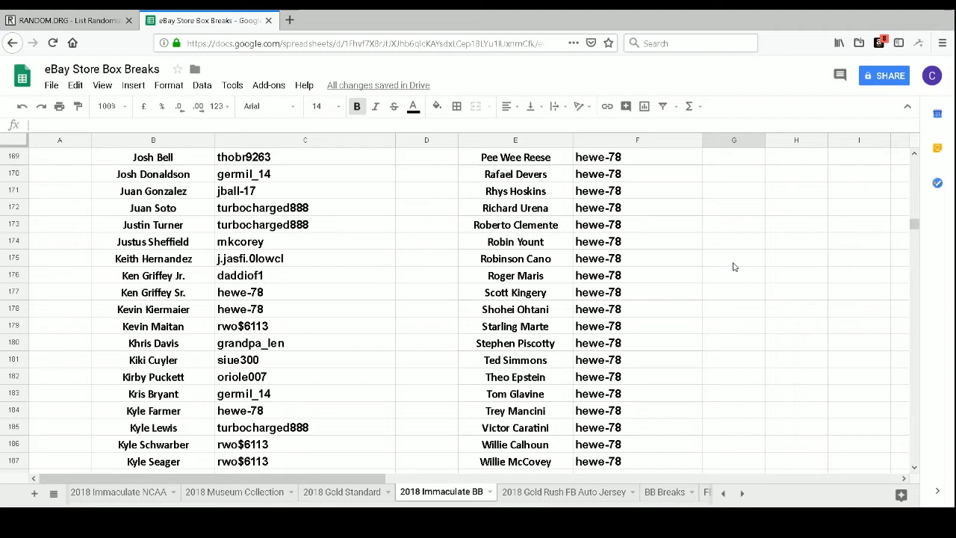
{"action": "scroll", "scroll_direction": "down", "scroll_amount": 3}
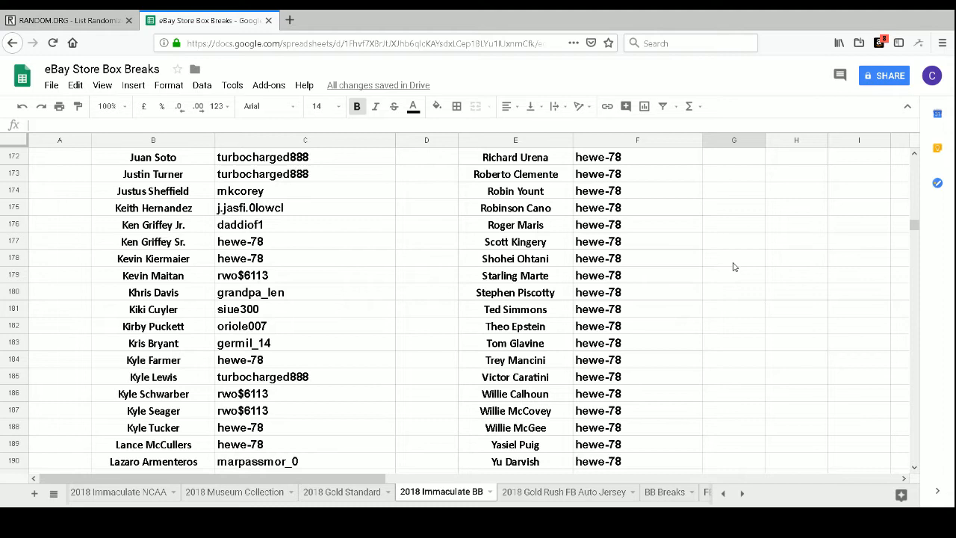
{"action": "scroll", "scroll_direction": "down", "scroll_amount": 3}
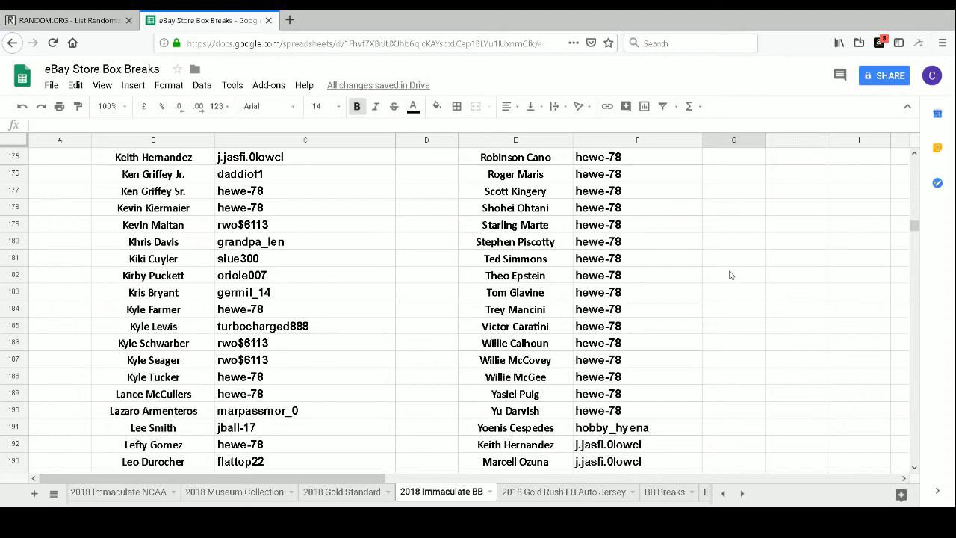
{"action": "scroll", "scroll_direction": "down", "scroll_amount": 3}
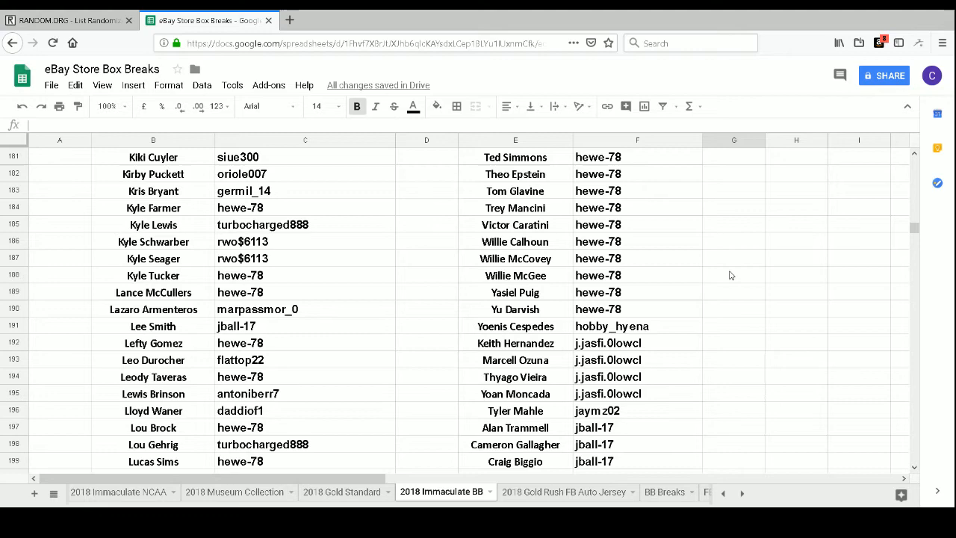
{"action": "scroll", "scroll_direction": "down", "scroll_amount": 3}
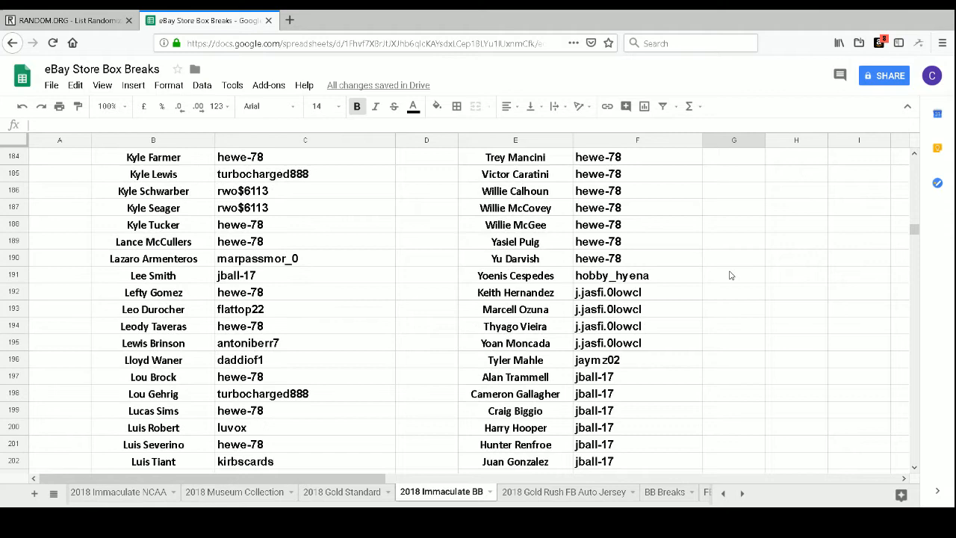
{"action": "scroll", "scroll_direction": "down", "scroll_amount": 3}
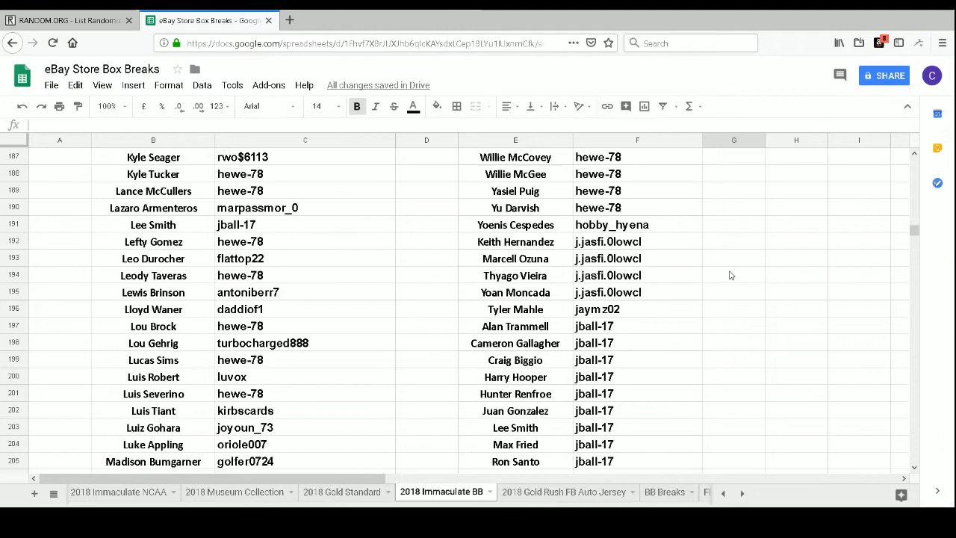
{"action": "scroll", "scroll_direction": "down", "scroll_amount": 3}
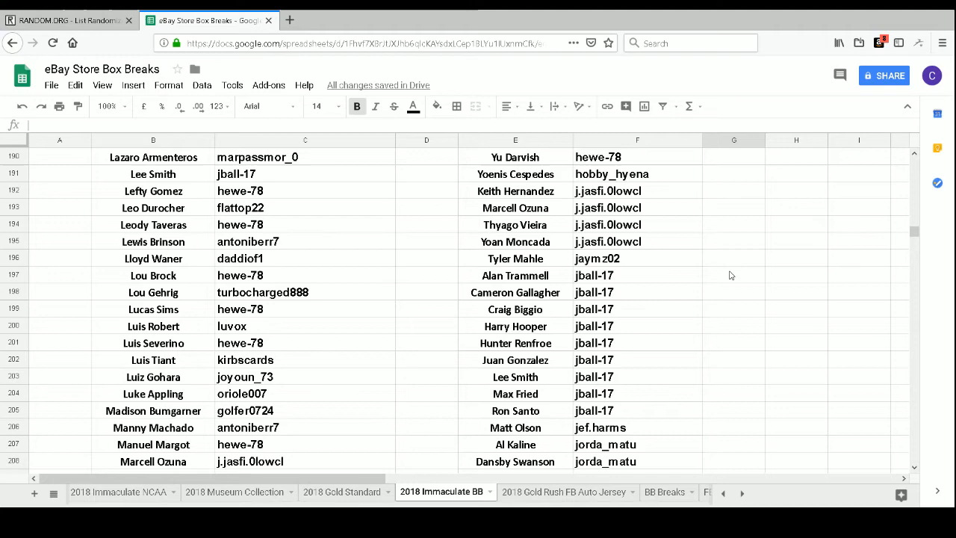
{"action": "scroll", "scroll_direction": "down", "scroll_amount": 3}
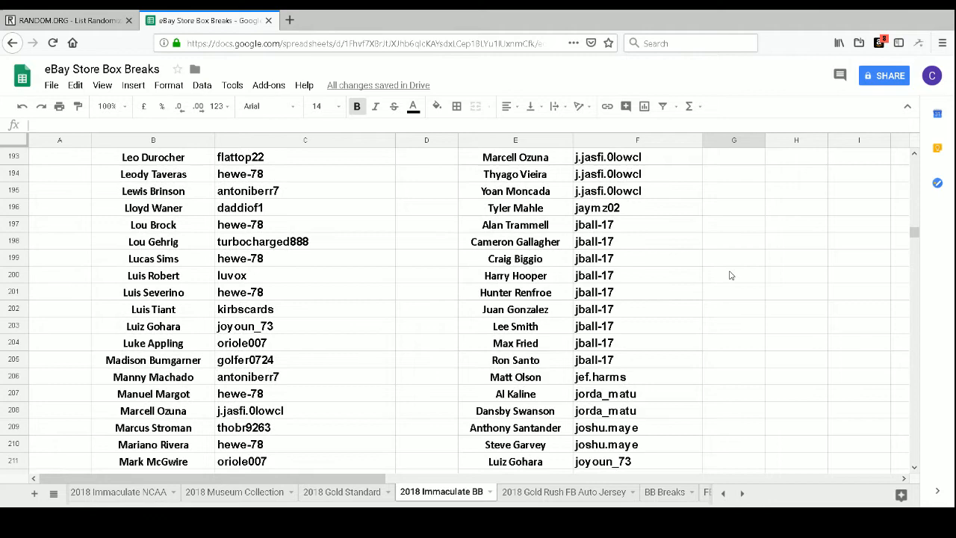
{"action": "scroll", "scroll_direction": "down", "scroll_amount": 3}
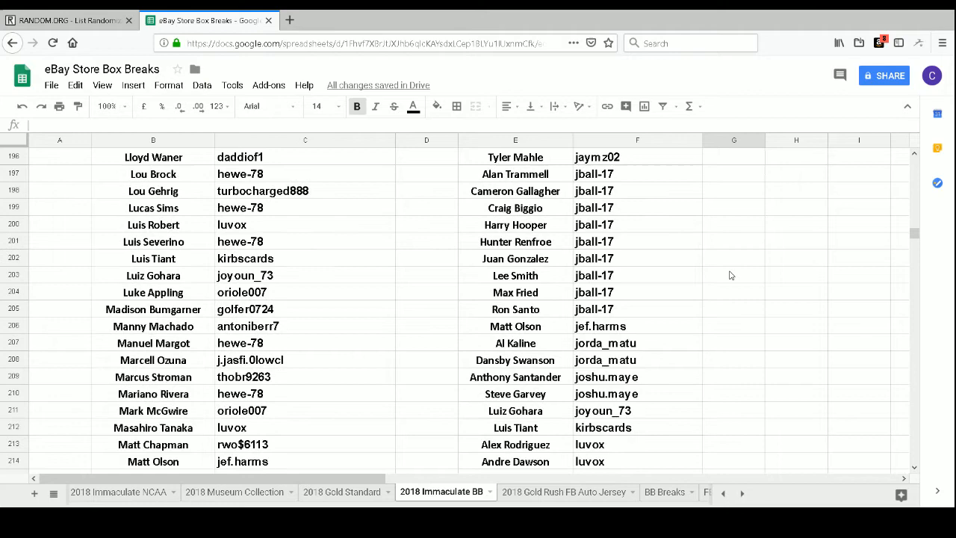
{"action": "scroll", "scroll_direction": "down", "scroll_amount": 3}
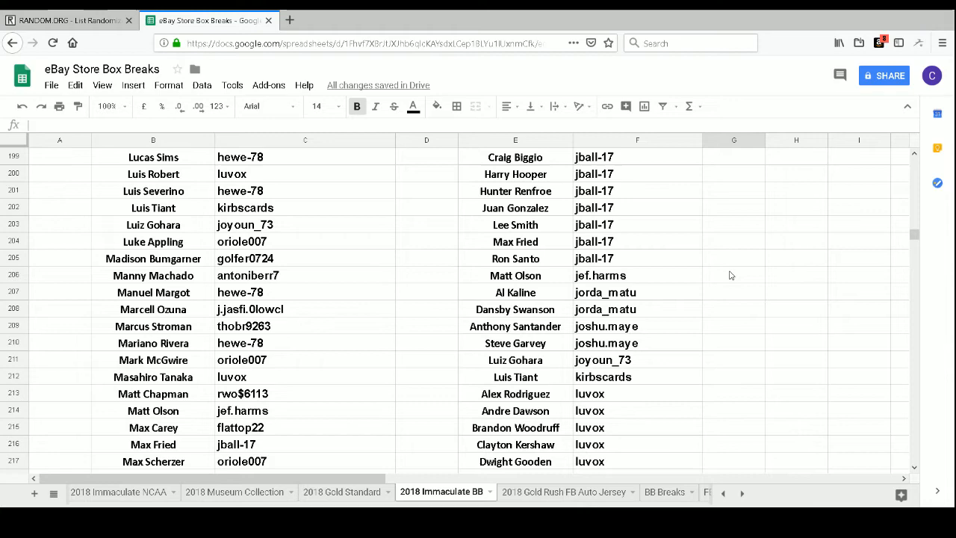
{"action": "scroll", "scroll_direction": "down", "scroll_amount": 3}
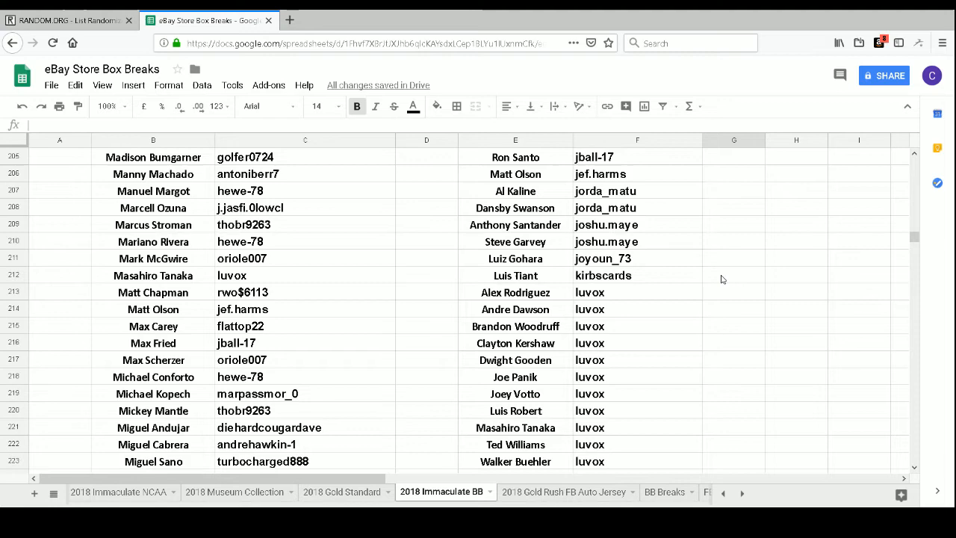
{"action": "scroll", "scroll_direction": "down", "scroll_amount": 3}
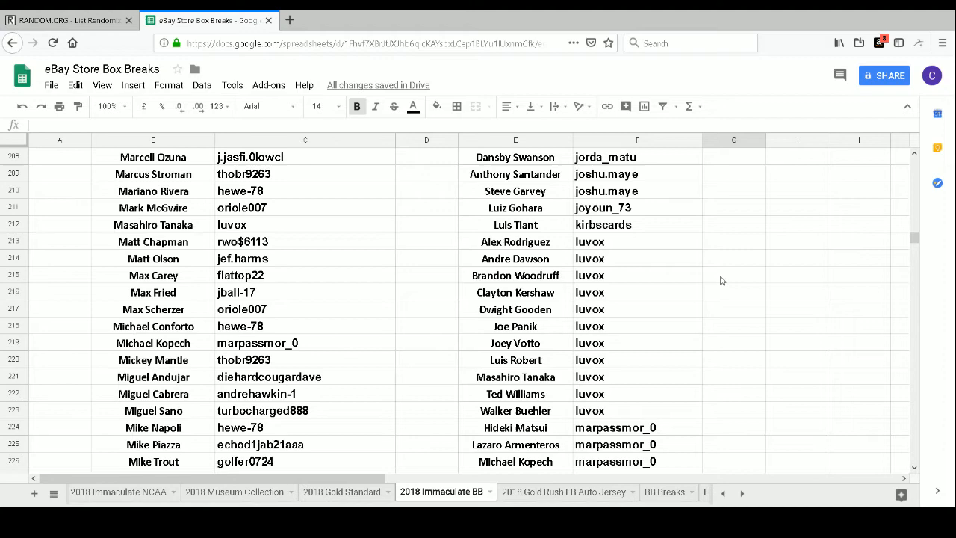
{"action": "scroll", "scroll_direction": "down", "scroll_amount": 3}
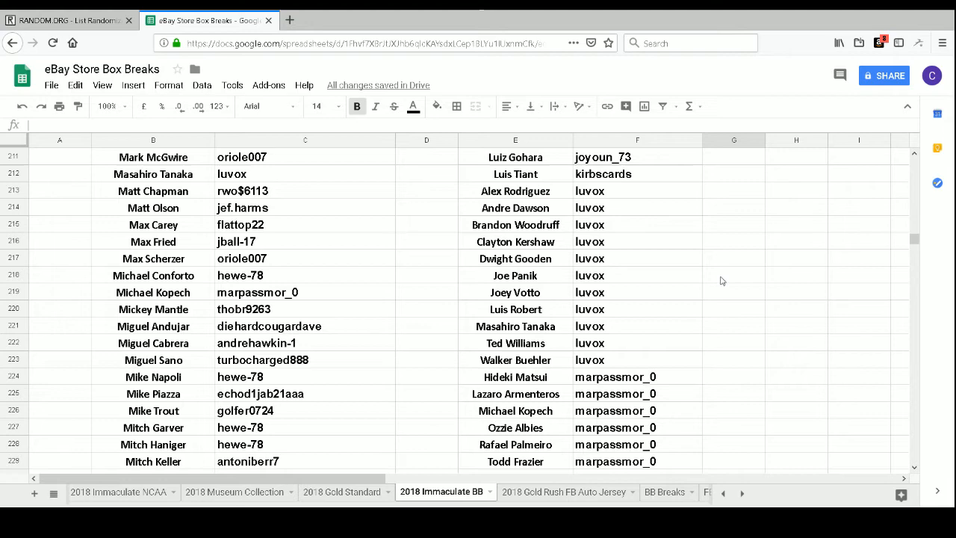
{"action": "scroll", "scroll_direction": "down", "scroll_amount": 3}
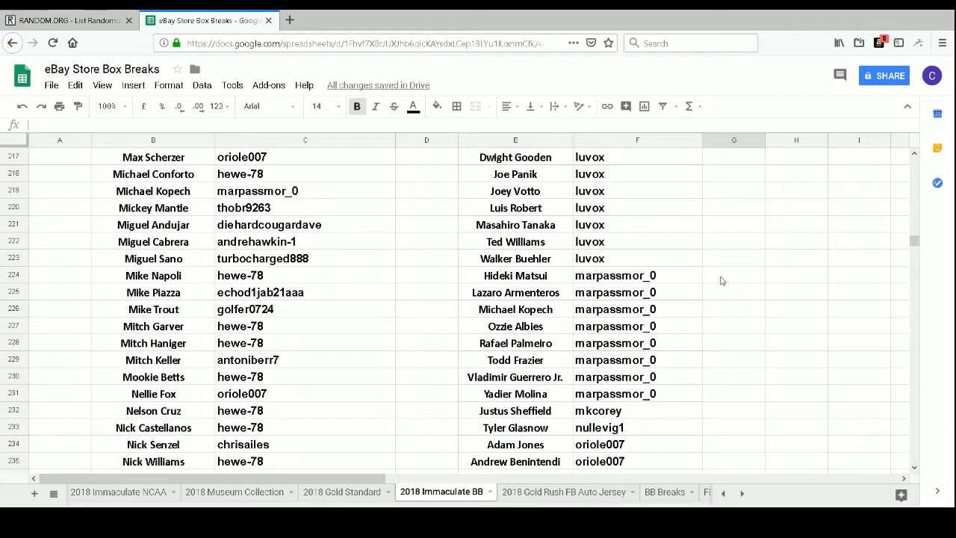
{"action": "scroll", "scroll_direction": "down", "scroll_amount": 3}
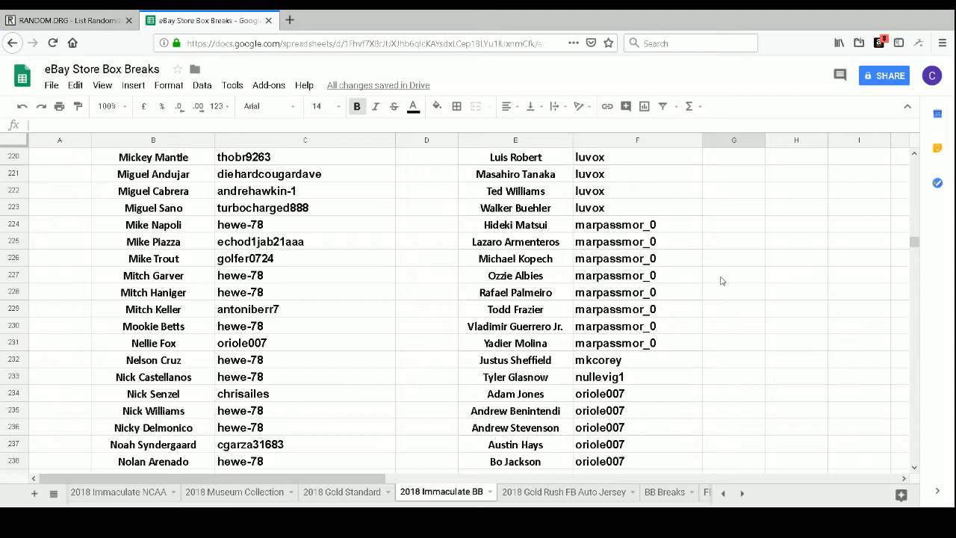
{"action": "scroll", "scroll_direction": "down", "scroll_amount": 3}
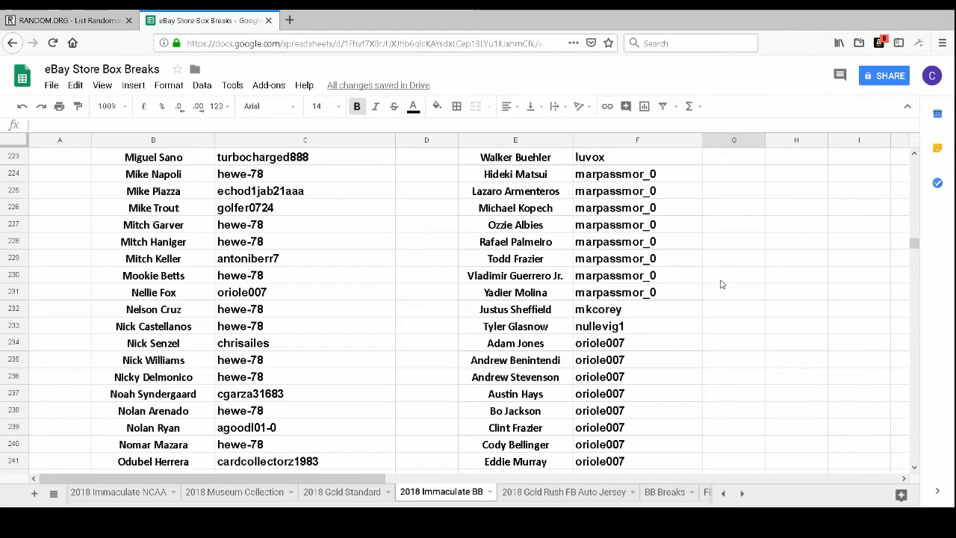
{"action": "scroll", "scroll_direction": "down", "scroll_amount": 3}
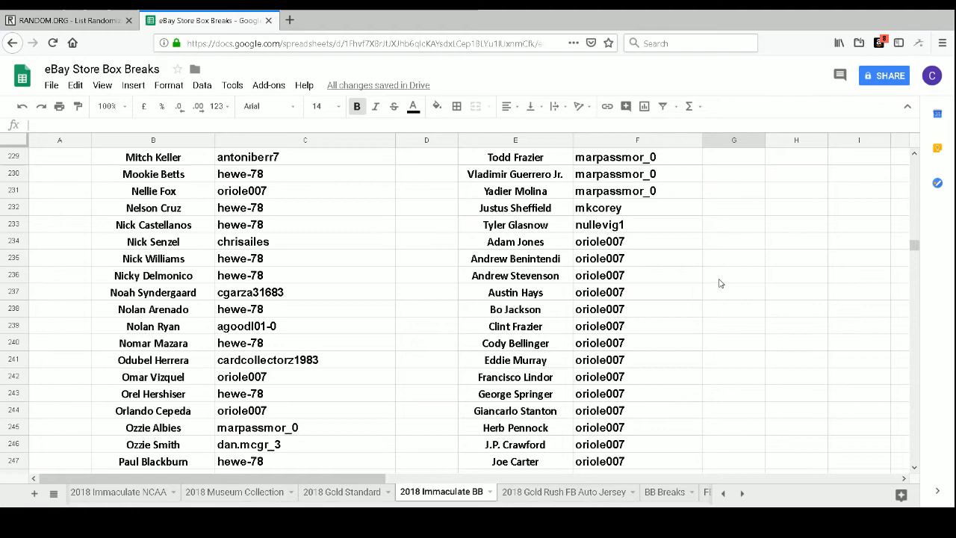
{"action": "scroll", "scroll_direction": "down", "scroll_amount": 3}
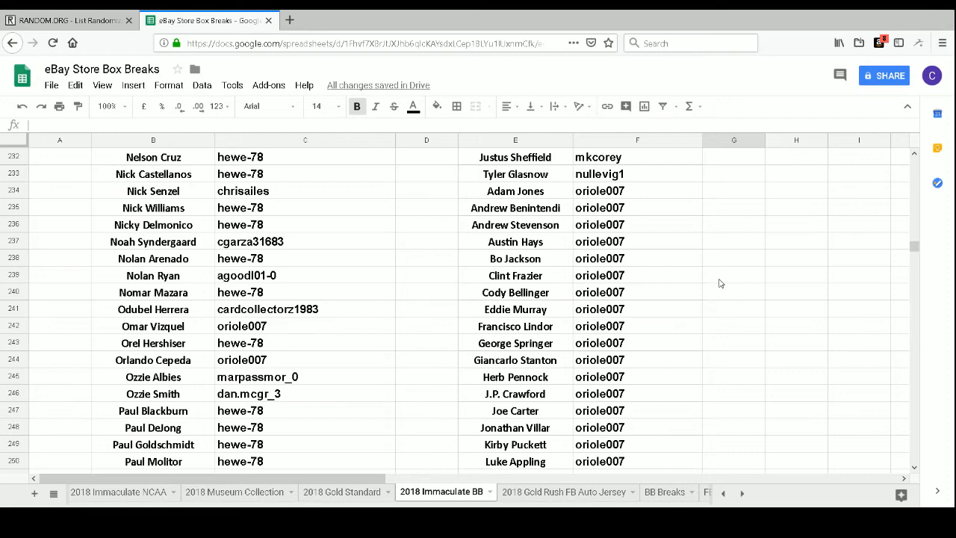
{"action": "scroll", "scroll_direction": "down", "scroll_amount": 3}
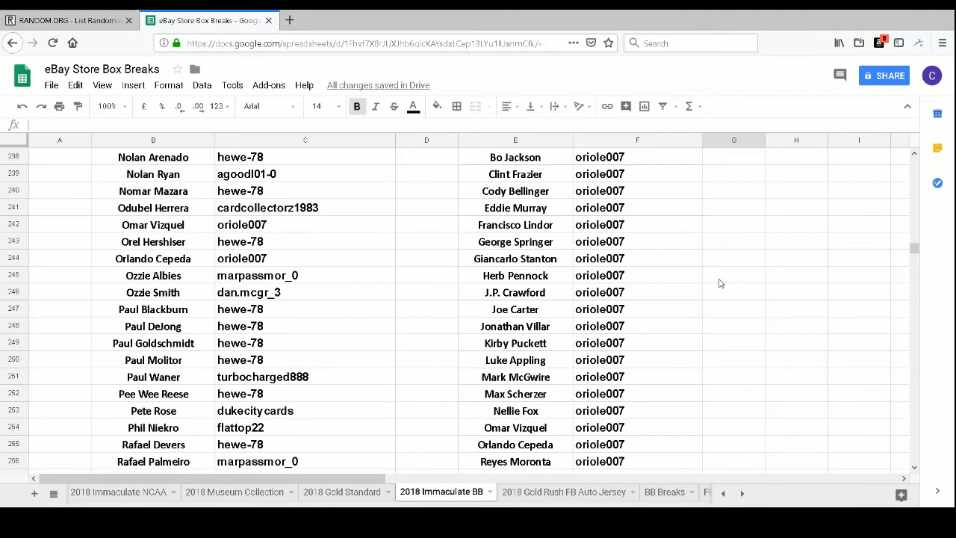
{"action": "scroll", "scroll_direction": "down", "scroll_amount": 3}
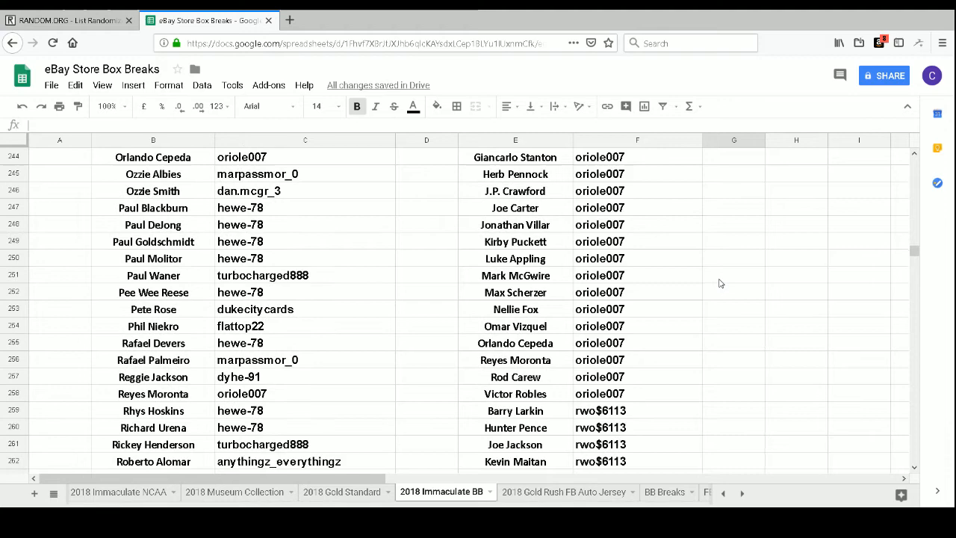
{"action": "scroll", "scroll_direction": "down", "scroll_amount": 3}
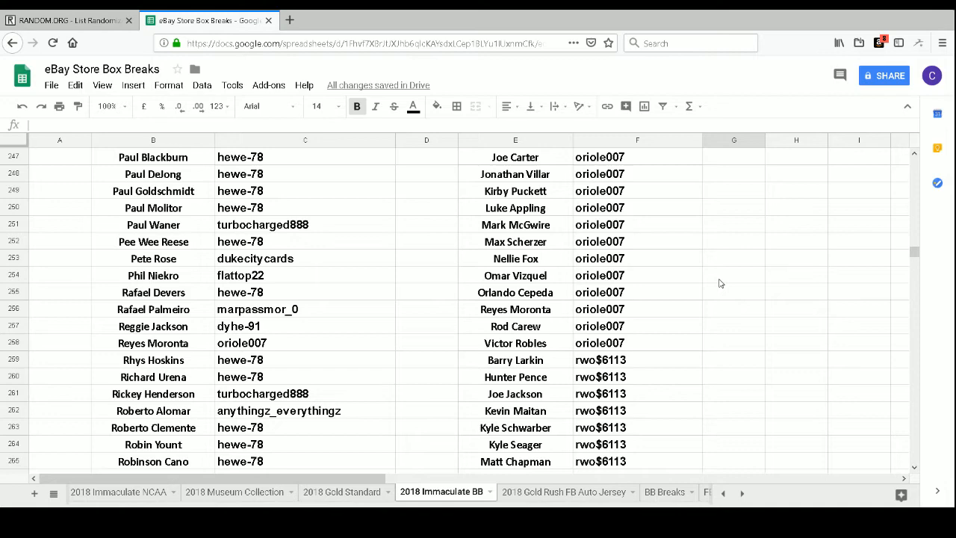
{"action": "scroll", "scroll_direction": "down", "scroll_amount": 3}
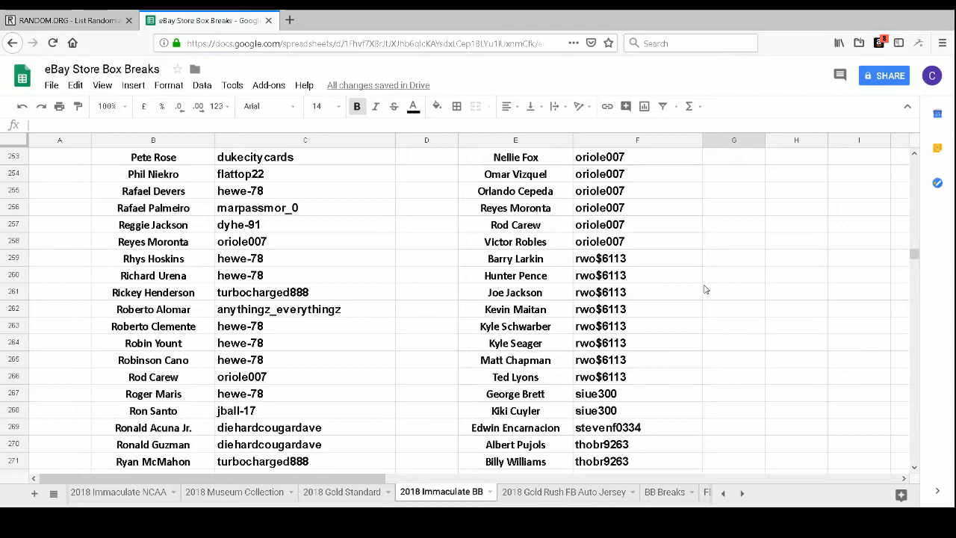
{"action": "scroll", "scroll_direction": "down", "scroll_amount": 3}
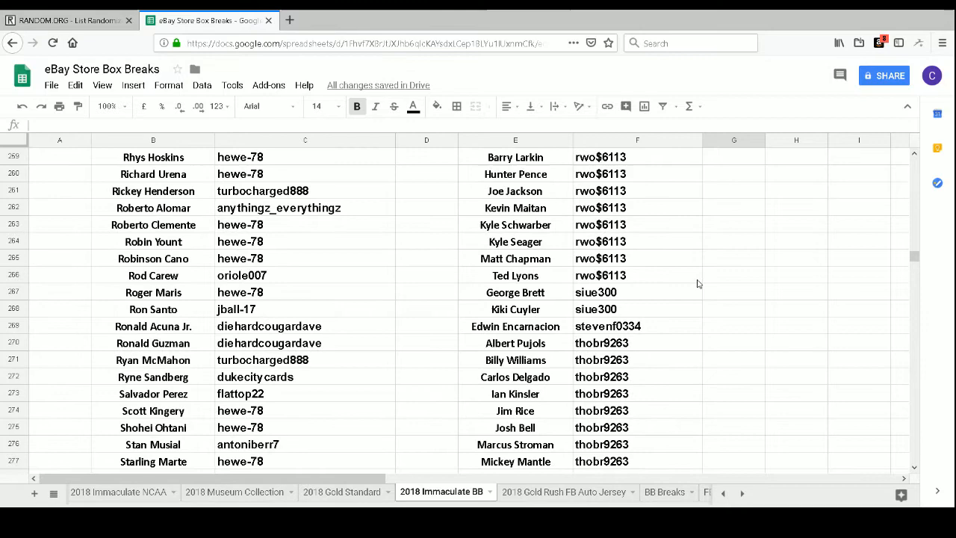
{"action": "scroll", "scroll_direction": "down", "scroll_amount": 3}
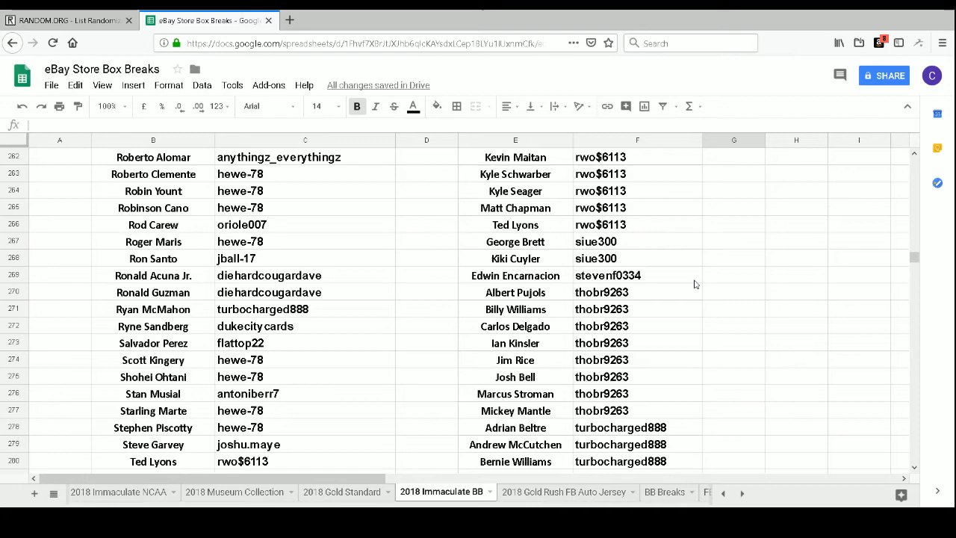
{"action": "scroll", "scroll_direction": "down", "scroll_amount": 3}
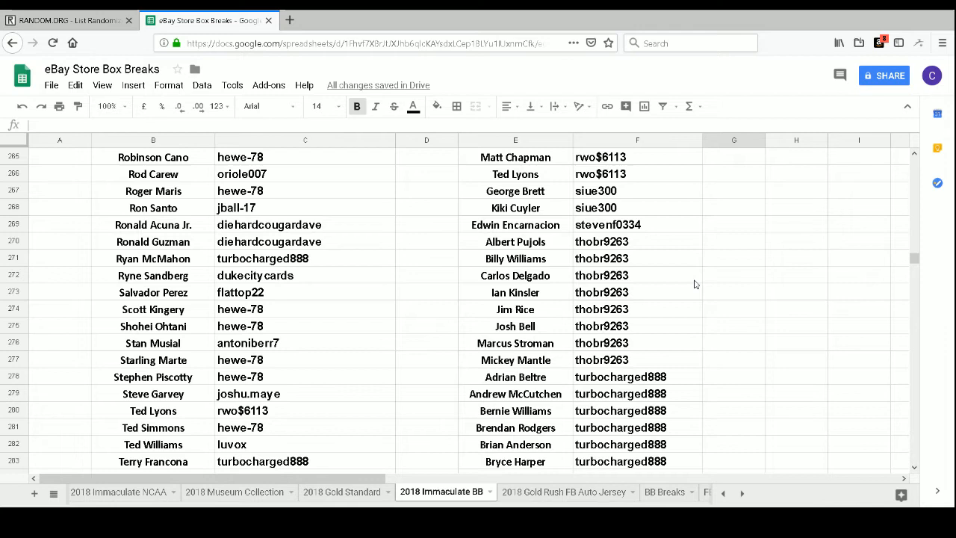
{"action": "mouse_move", "coordinate": [689, 281]}
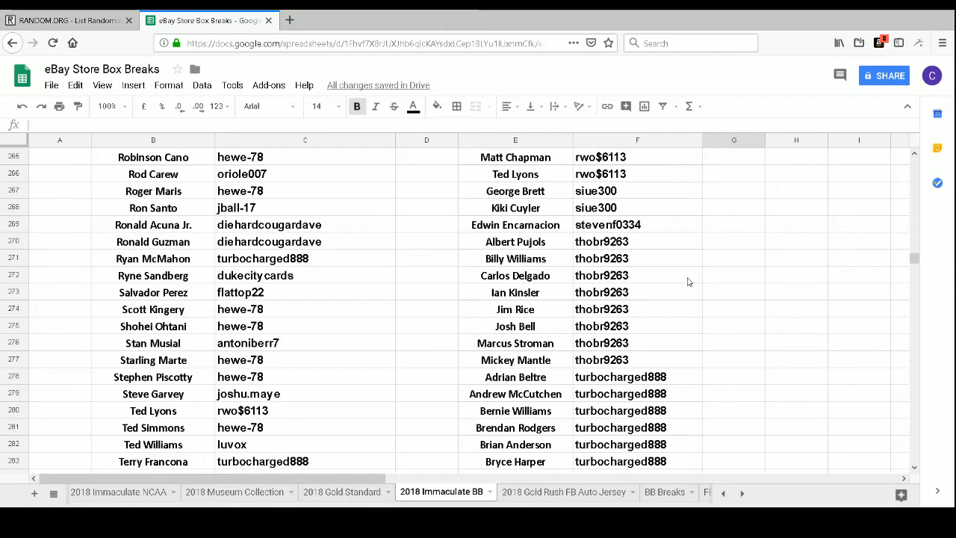
{"action": "scroll", "scroll_direction": "down", "scroll_amount": 3}
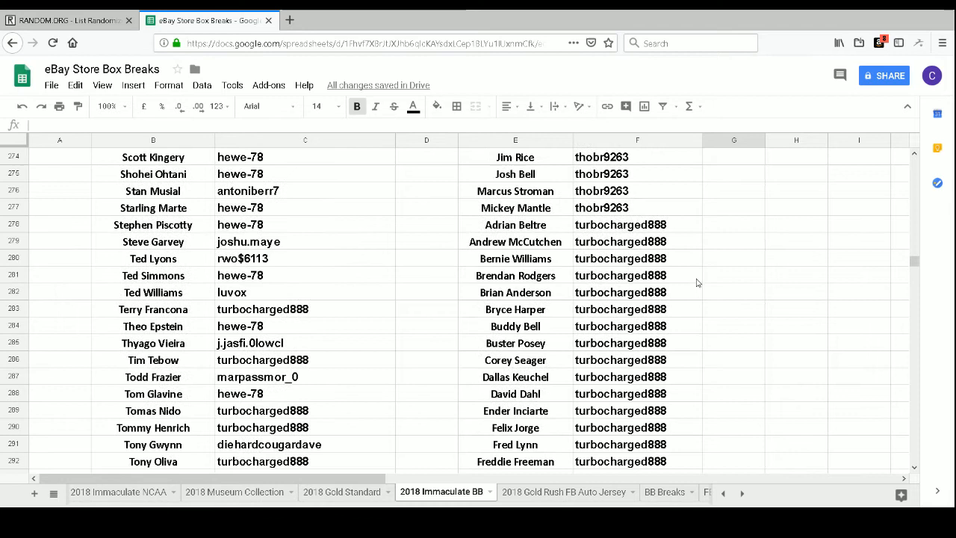
{"action": "mouse_move", "coordinate": [690, 281]}
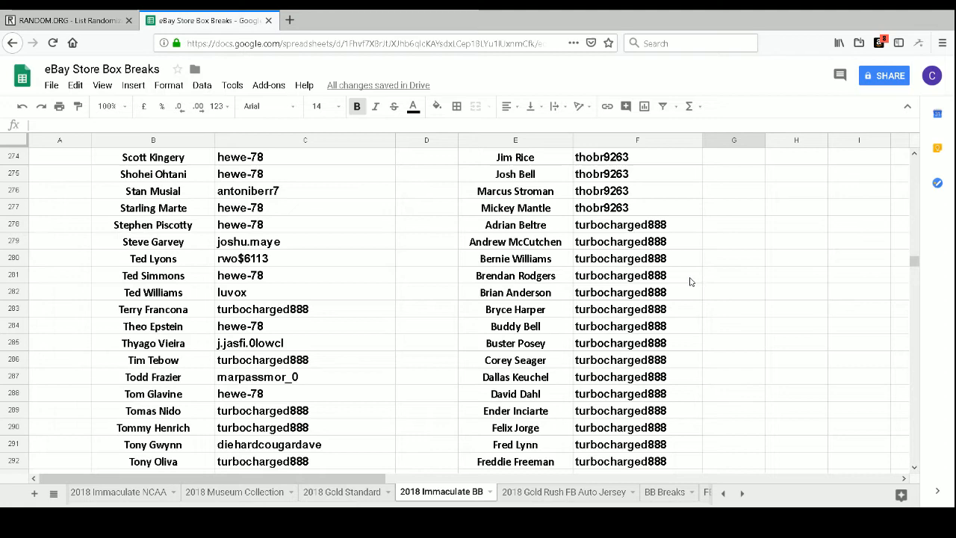
{"action": "scroll", "scroll_direction": "down", "scroll_amount": 3}
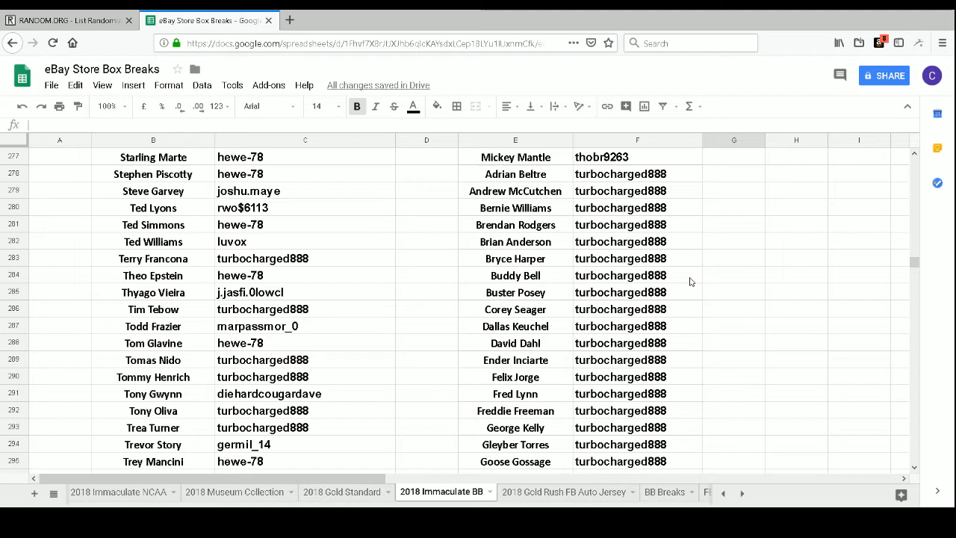
{"action": "scroll", "scroll_direction": "down", "scroll_amount": 3}
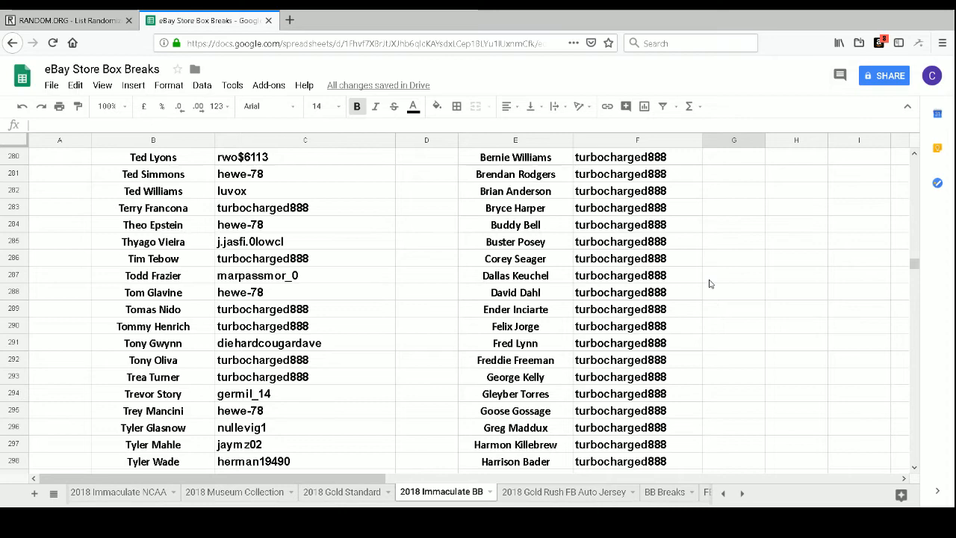
{"action": "scroll", "scroll_direction": "down", "scroll_amount": 3}
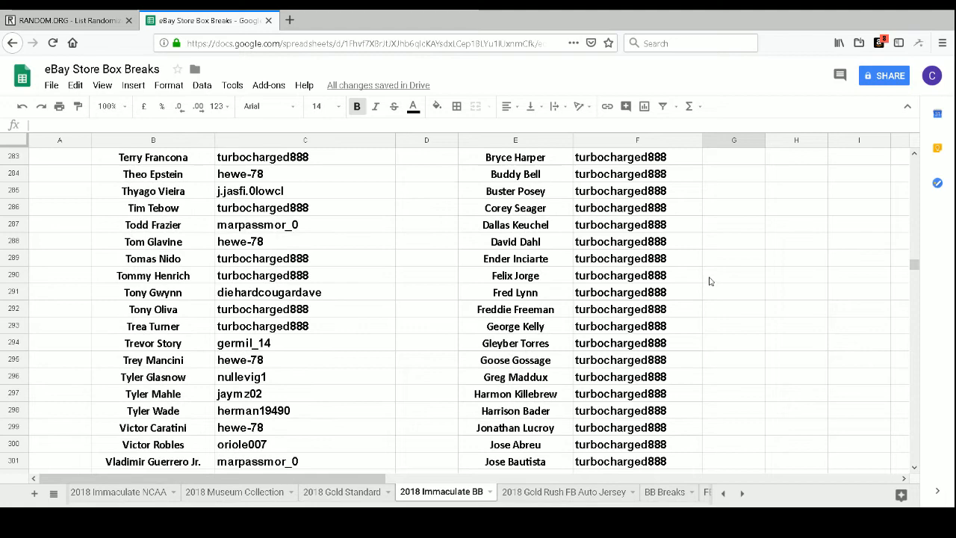
{"action": "scroll", "scroll_direction": "down", "scroll_amount": 3}
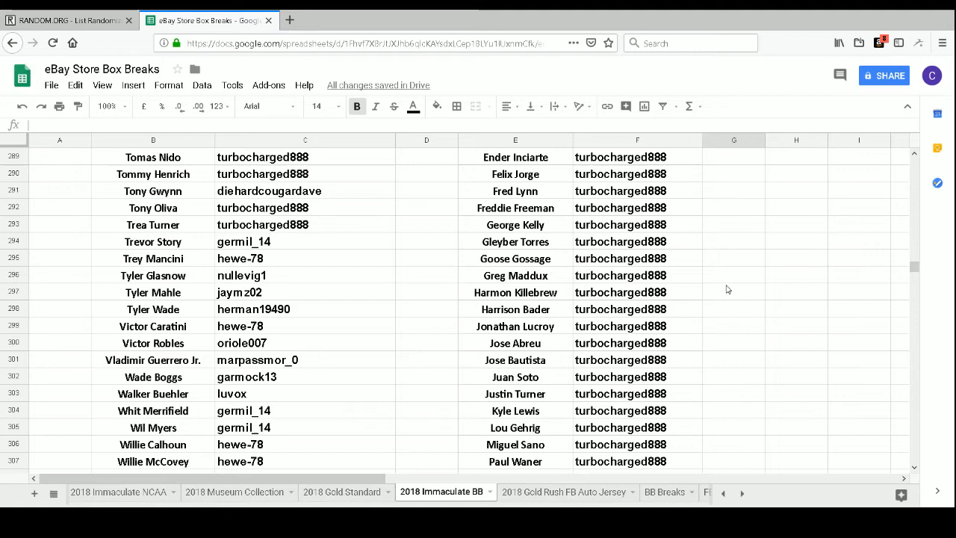
{"action": "scroll", "scroll_direction": "down", "scroll_amount": 3}
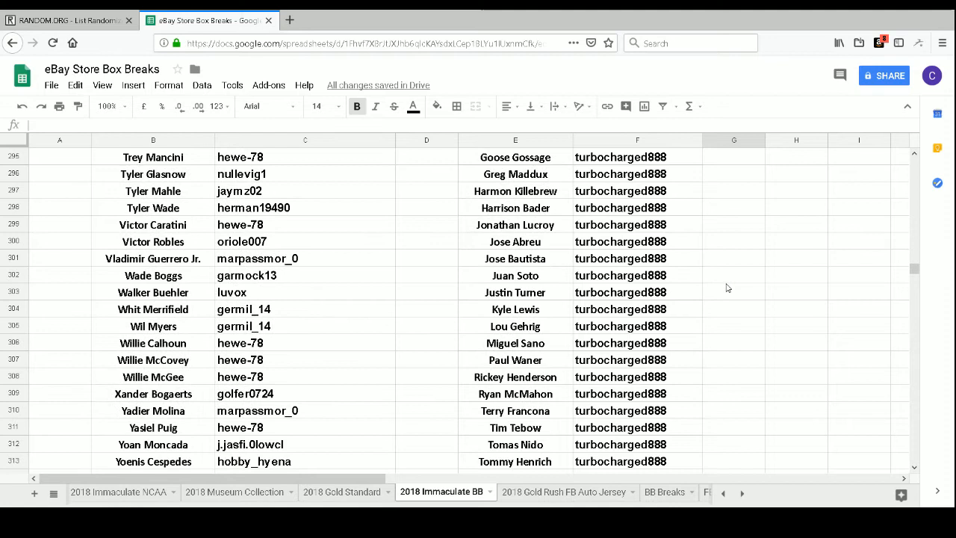
{"action": "scroll", "scroll_direction": "down", "scroll_amount": 3}
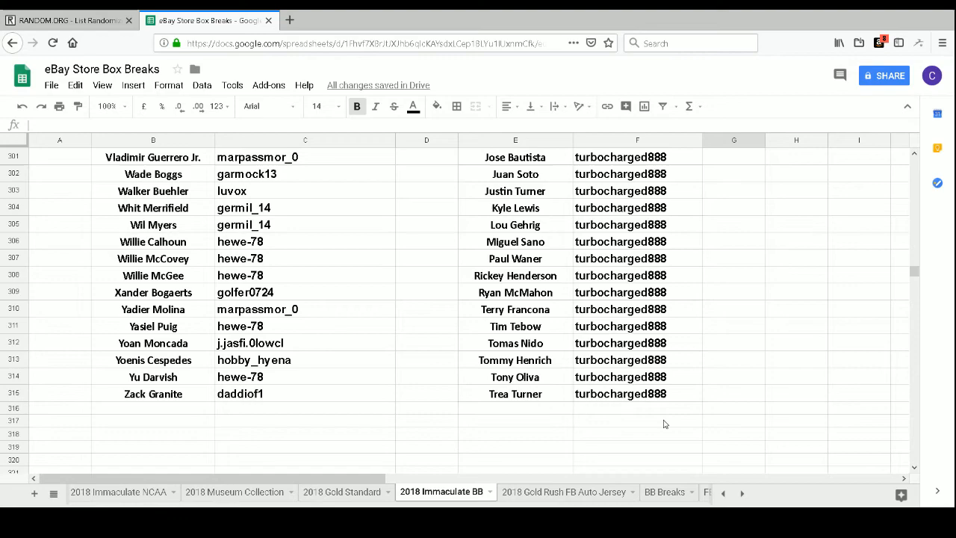
{"action": "left_click", "coordinate": [152, 433]}
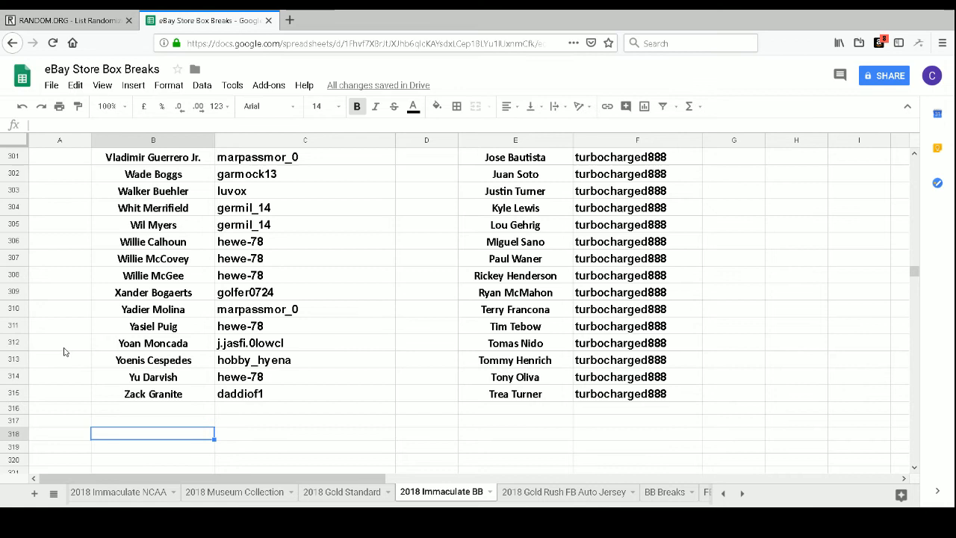
{"action": "mouse_move", "coordinate": [69, 350]}
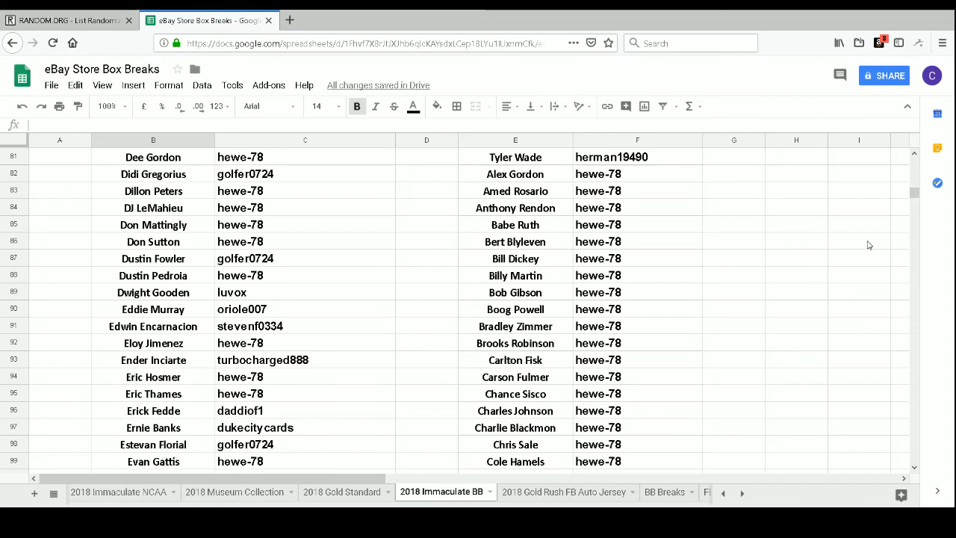
{"action": "scroll", "scroll_direction": "down", "scroll_amount": 3}
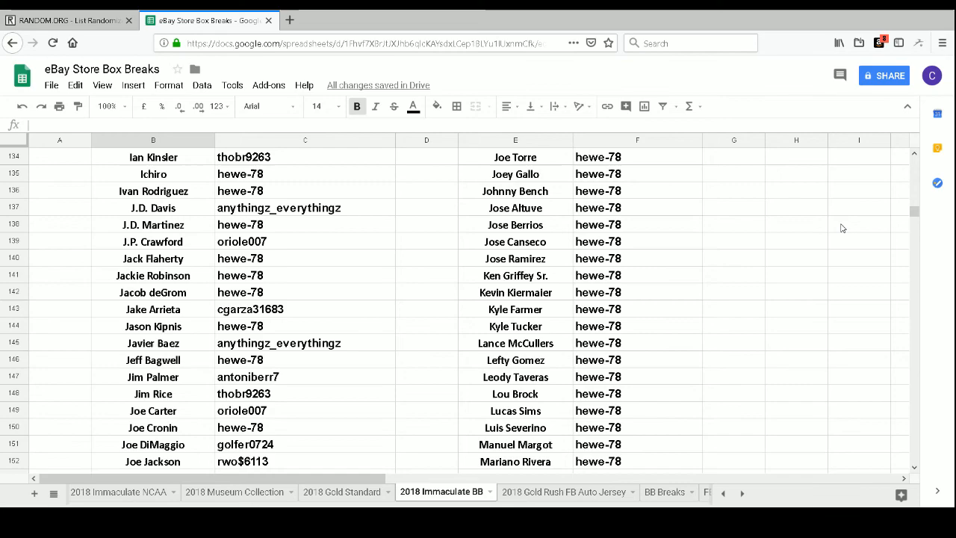
{"action": "scroll", "scroll_direction": "down", "scroll_amount": 3}
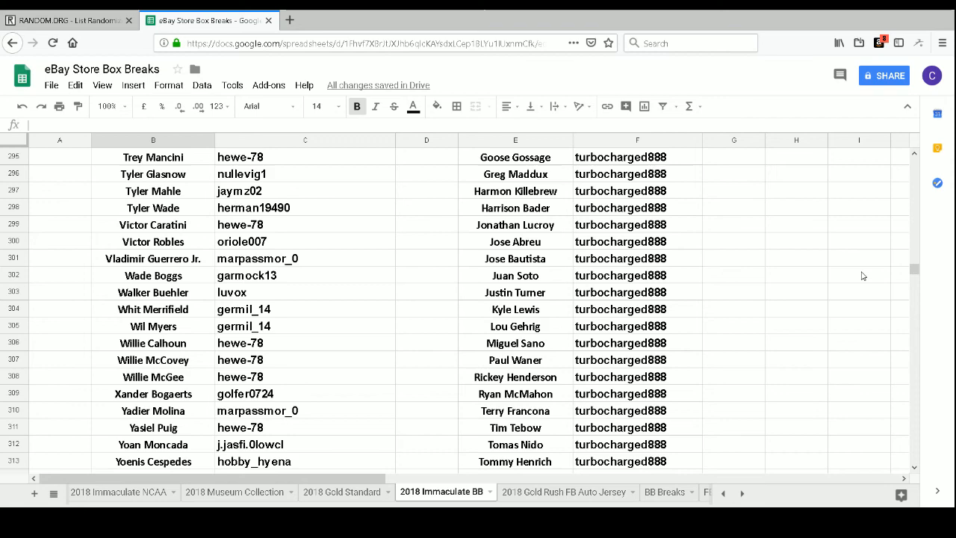
{"action": "scroll", "scroll_direction": "up", "scroll_amount": 3}
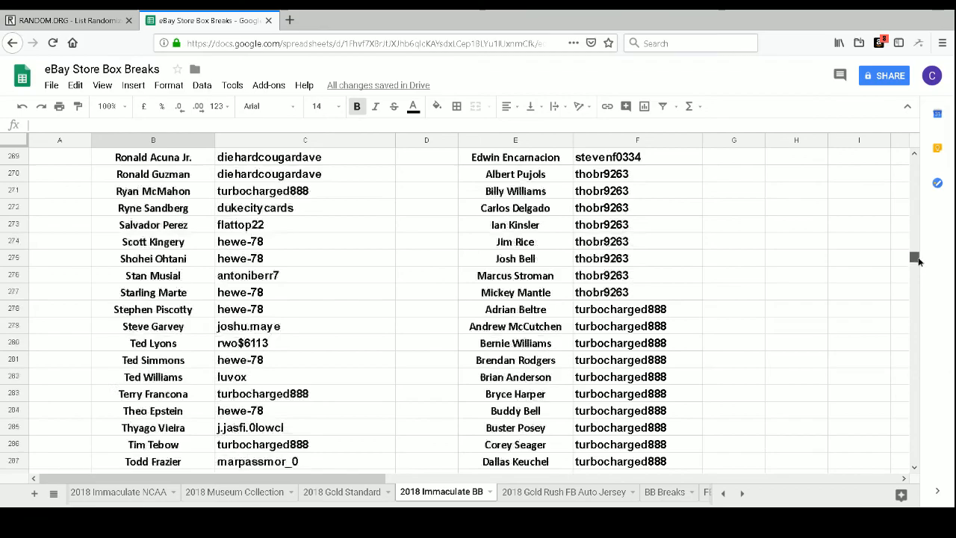